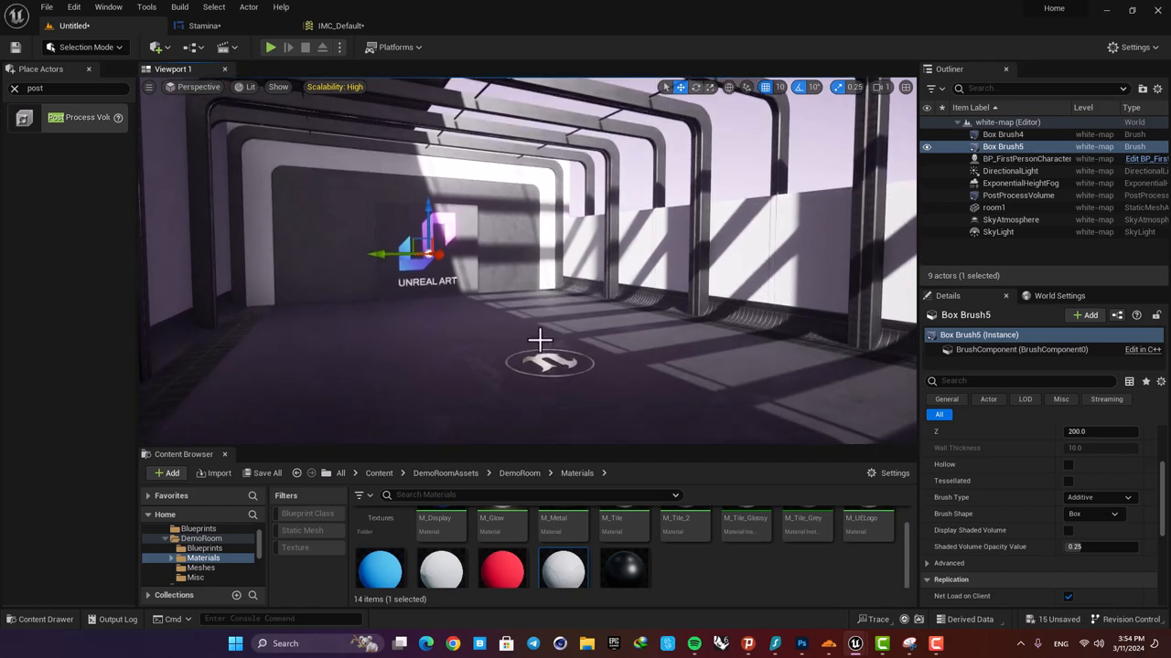
Step: Bring up BP_FirstPersonCharacter alongside the loaded demo room level
click(269, 47)
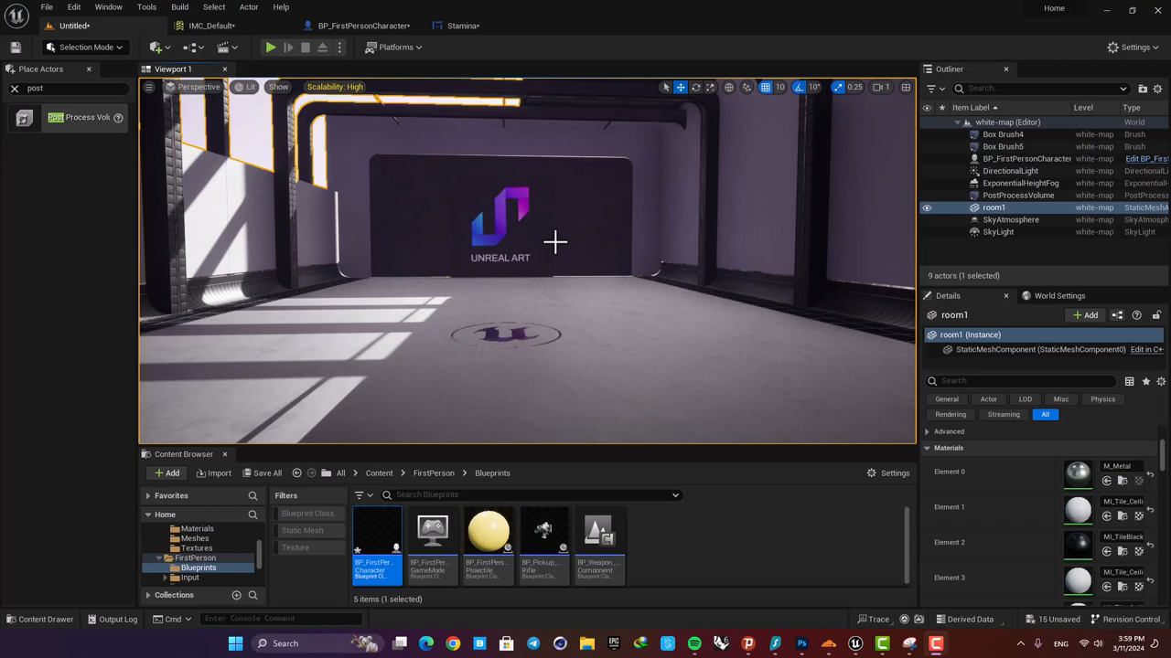
mouse_move(567, 254)
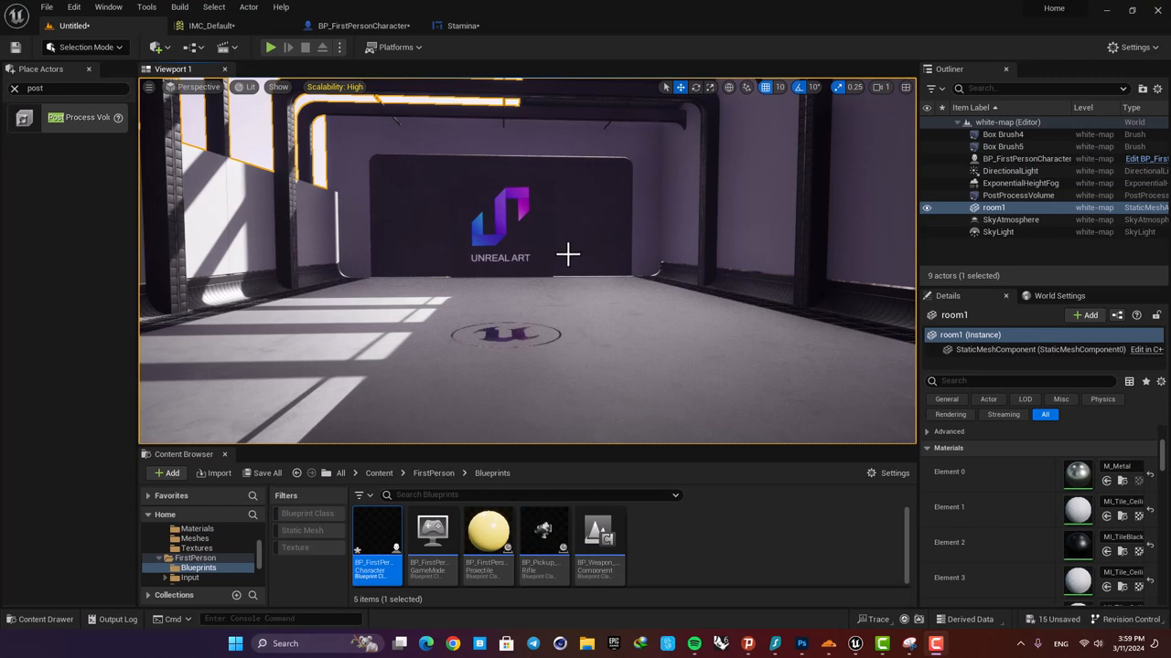
mouse_move(483, 342)
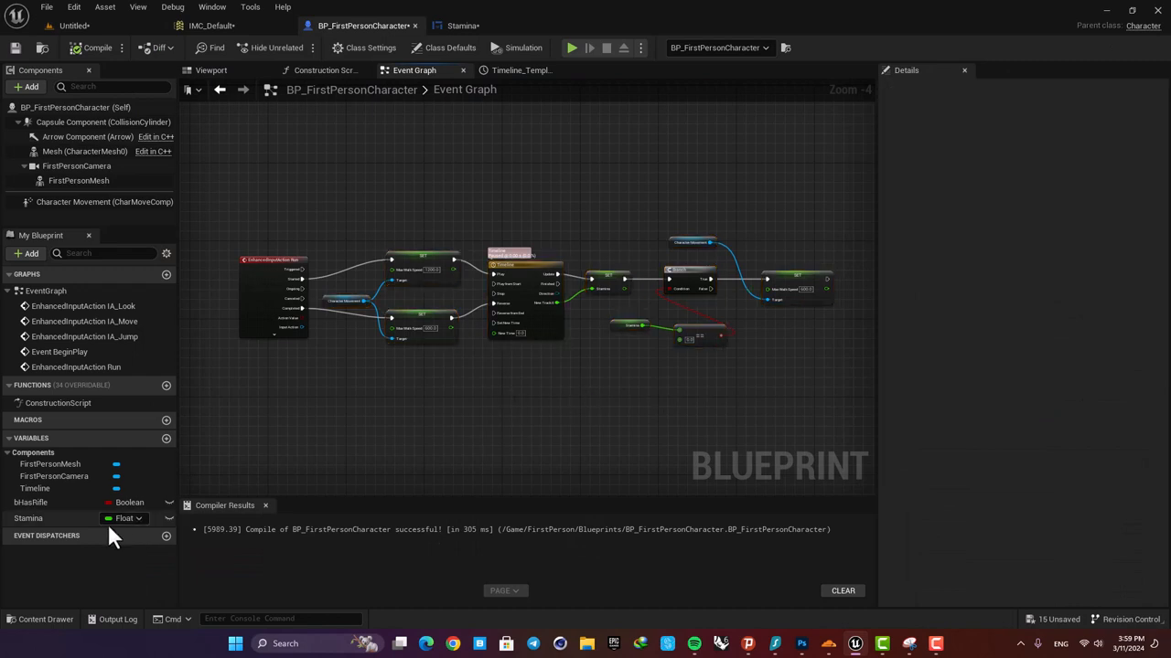
Step: Show the Stamina float's Details (default 100), then return to the level editor
click(29, 519)
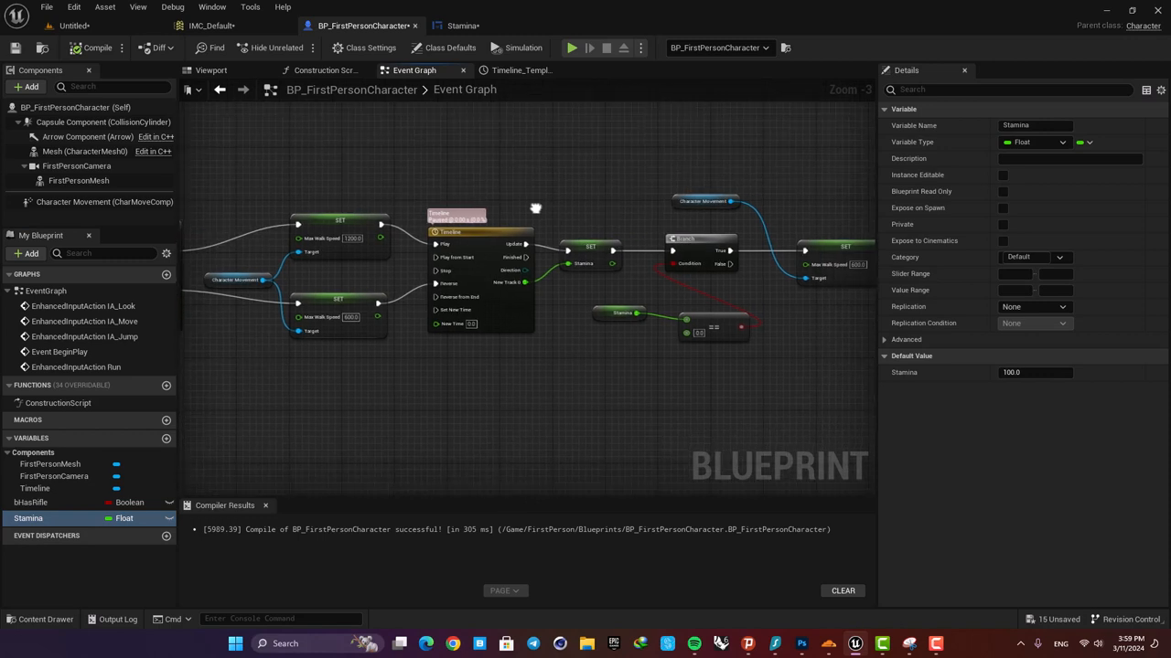
mouse_move(639, 409)
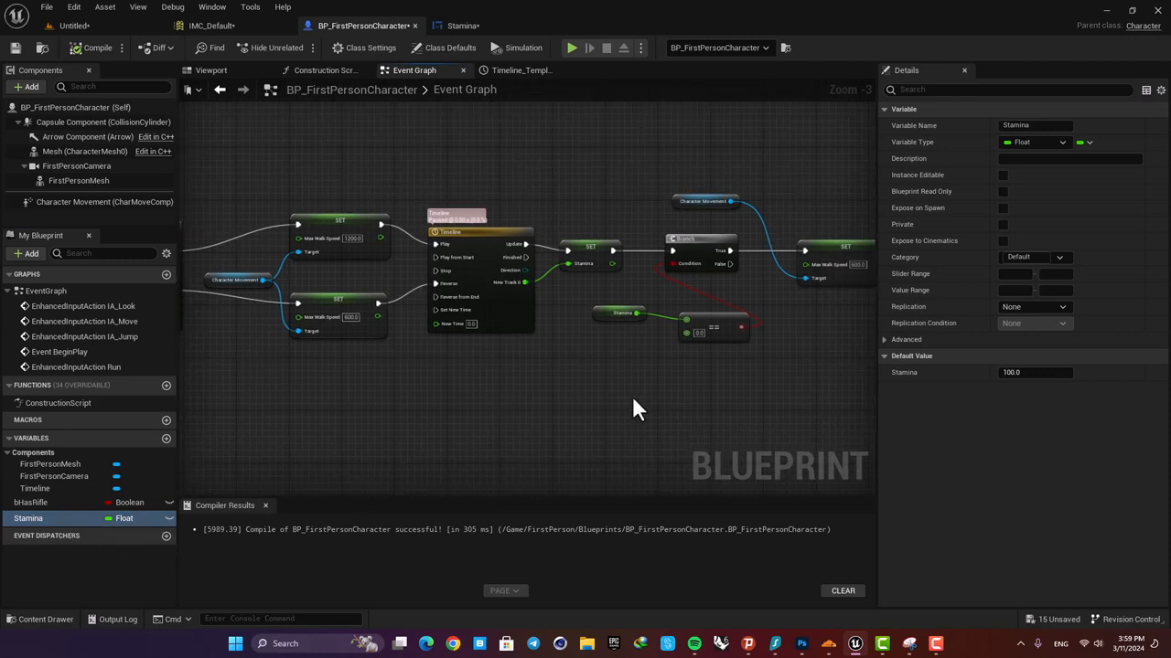
mouse_move(479, 55)
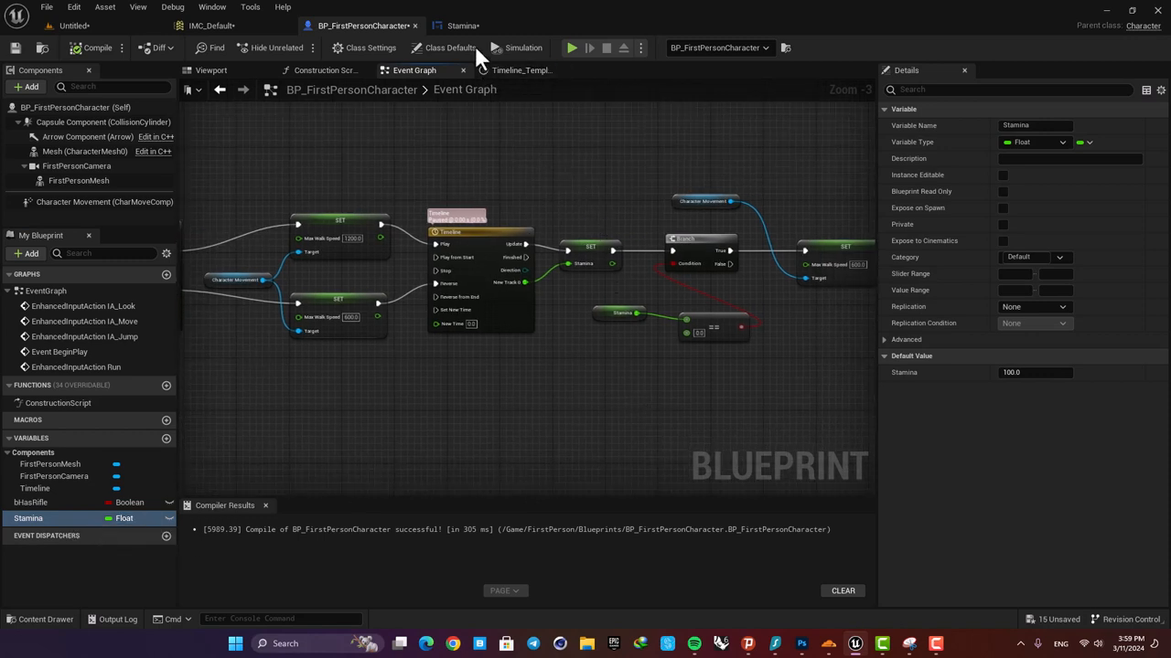
click(461, 26)
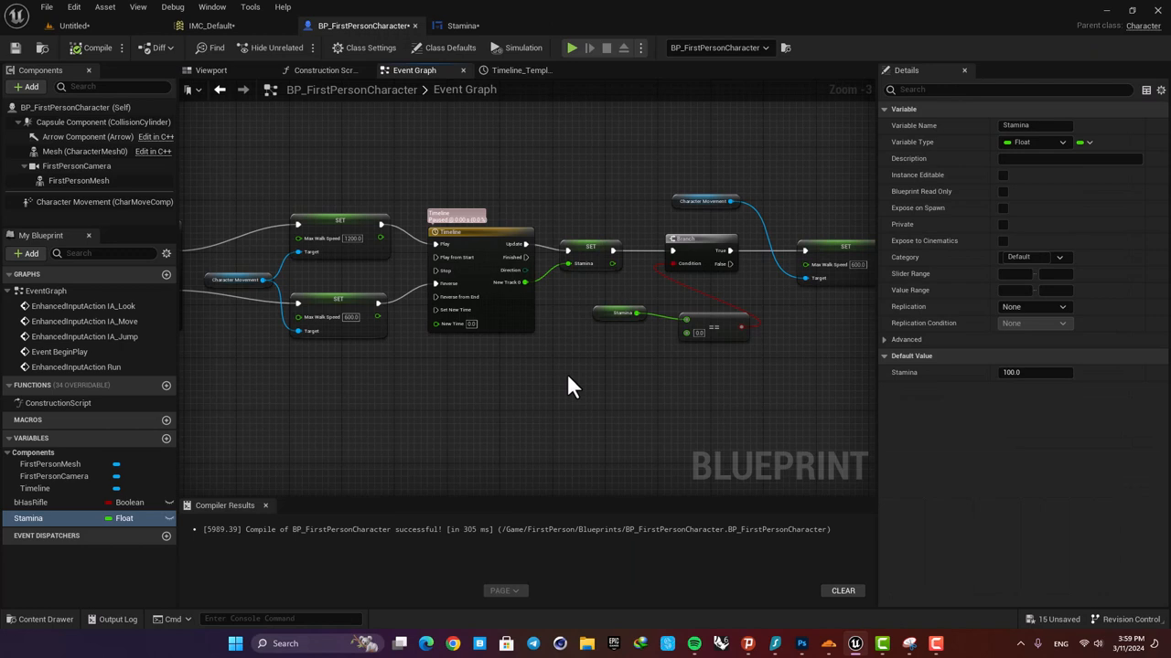
mouse_move(355, 102)
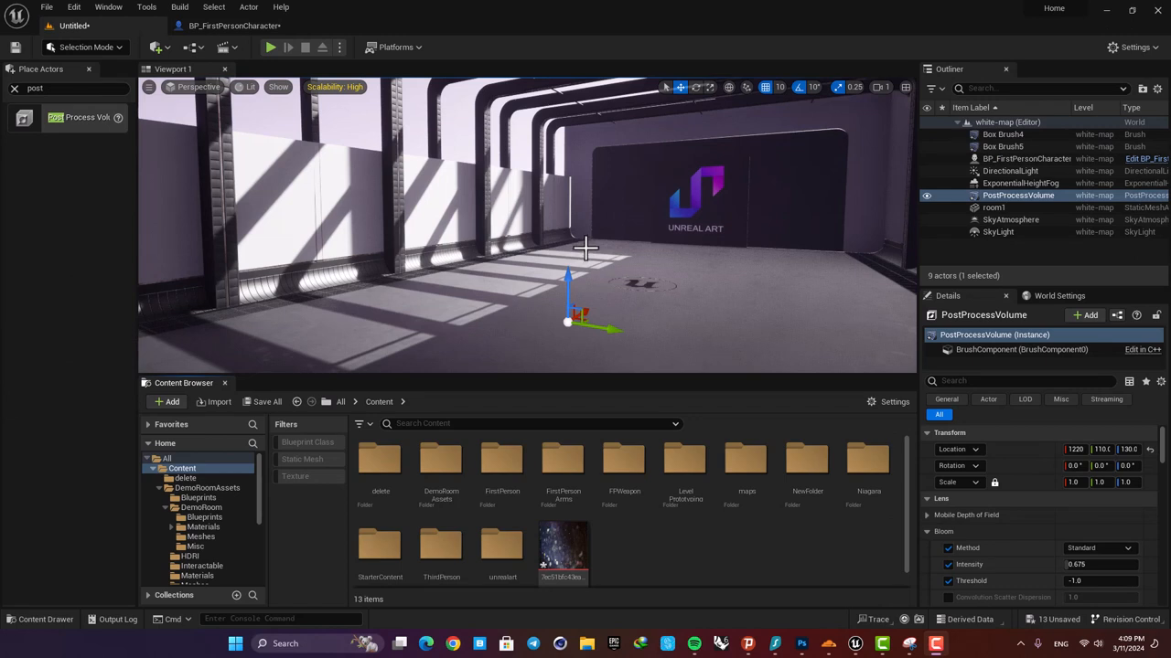
mouse_move(583, 245)
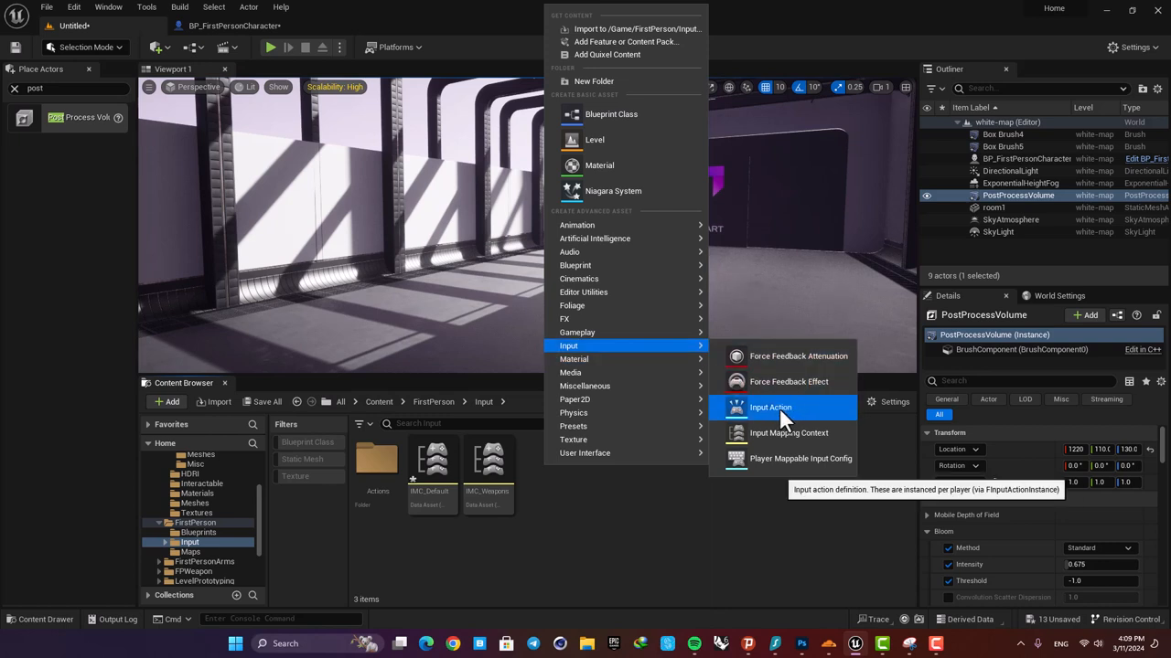
Step: Create a new Input Action asset named RUN in the FirstPerson Input folder
click(770, 406)
text(RUN)
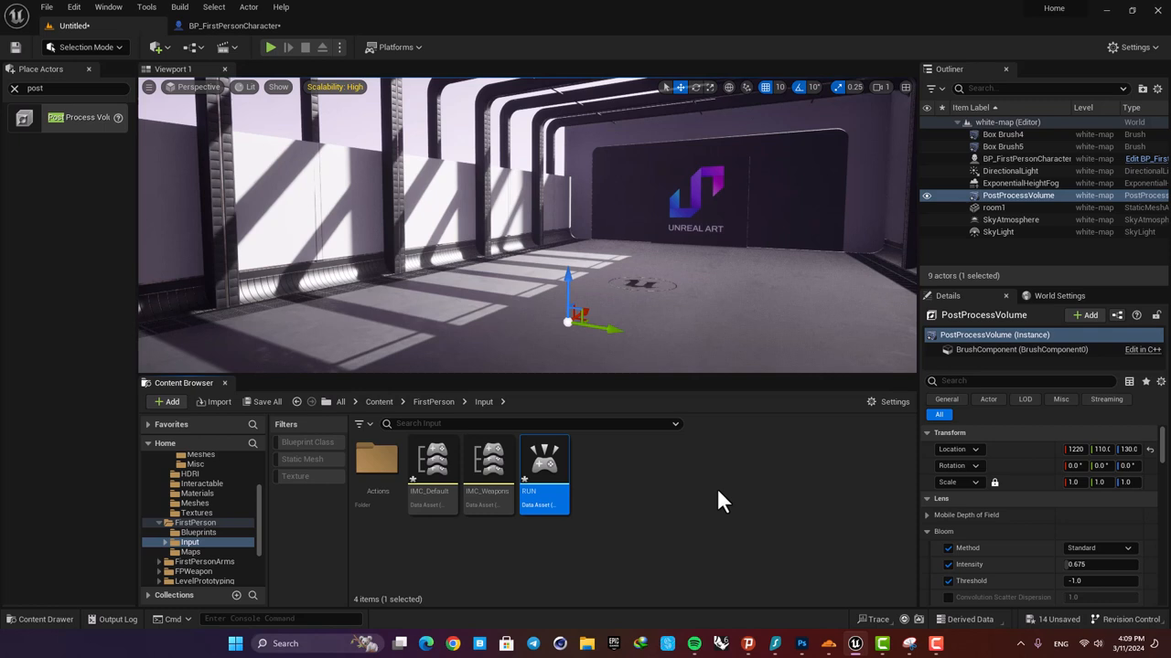
mouse_move(432, 457)
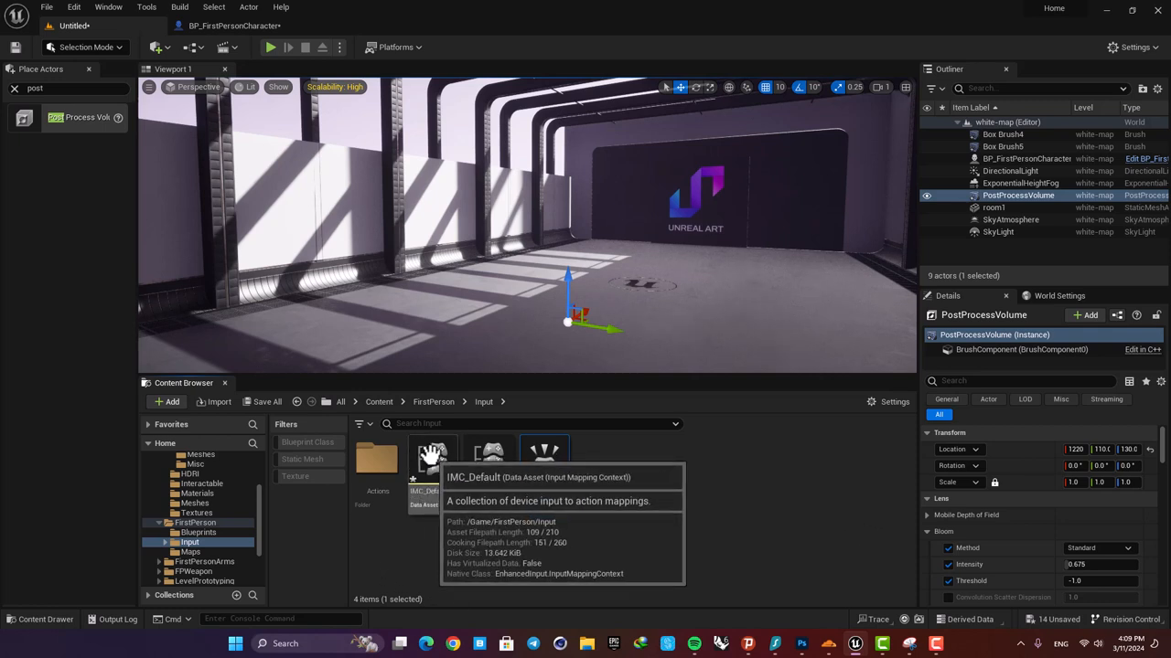
Step: In IMC_Default, add a mapping for RUN bound to the Left Shift key
double_click(423, 454)
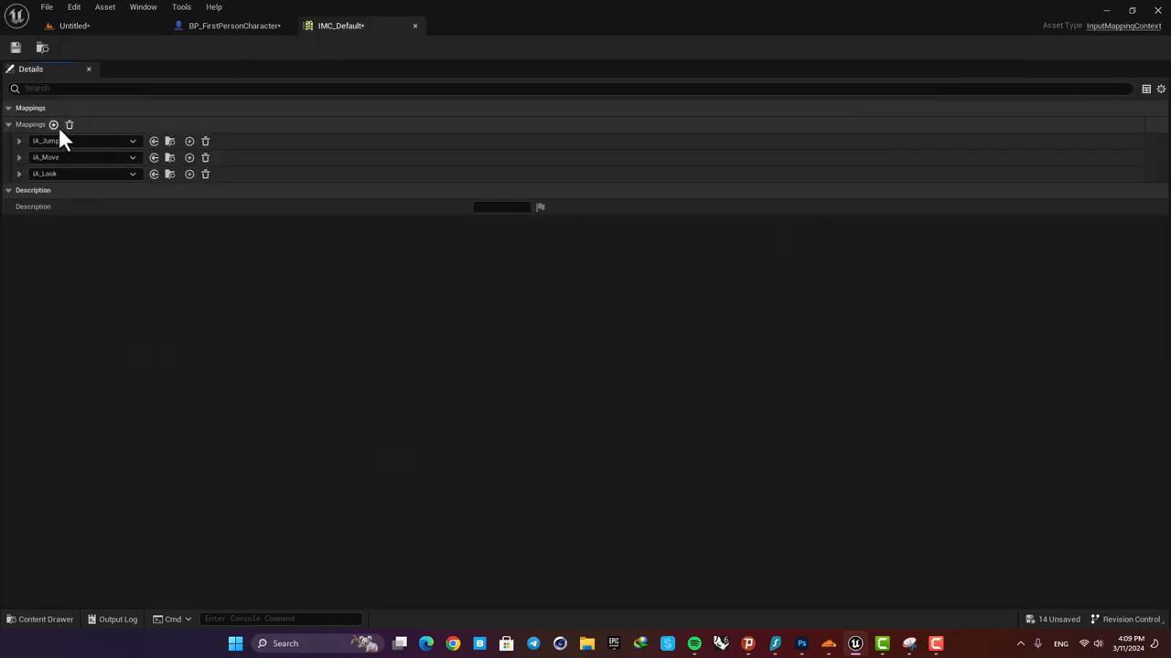
click(53, 125)
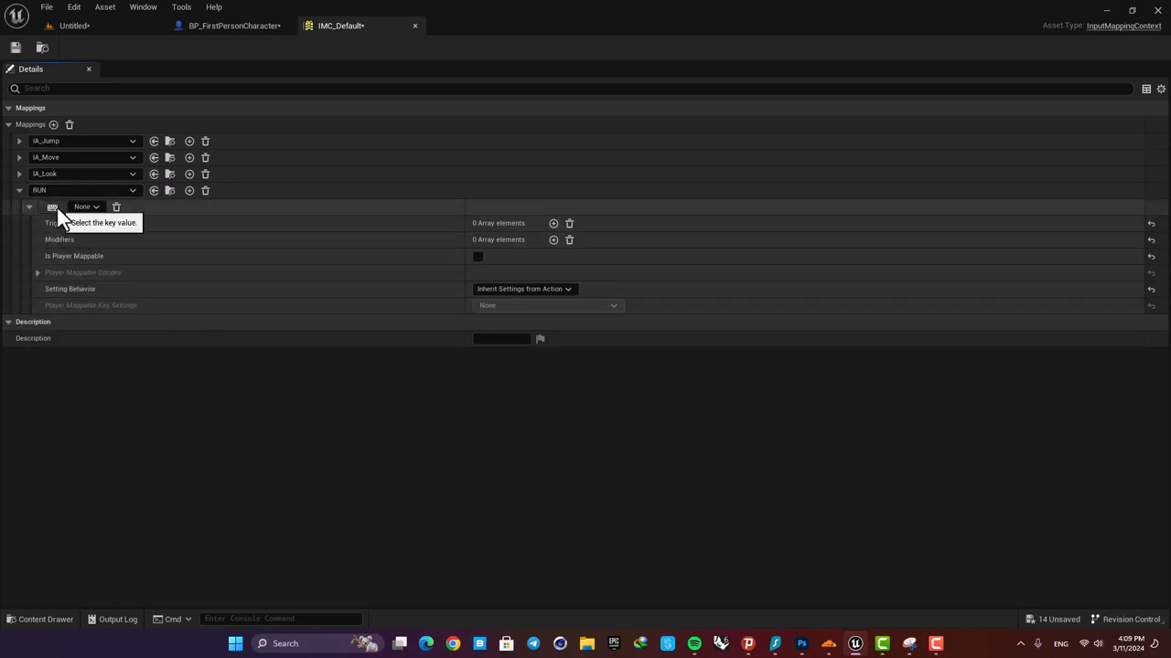
click(88, 205)
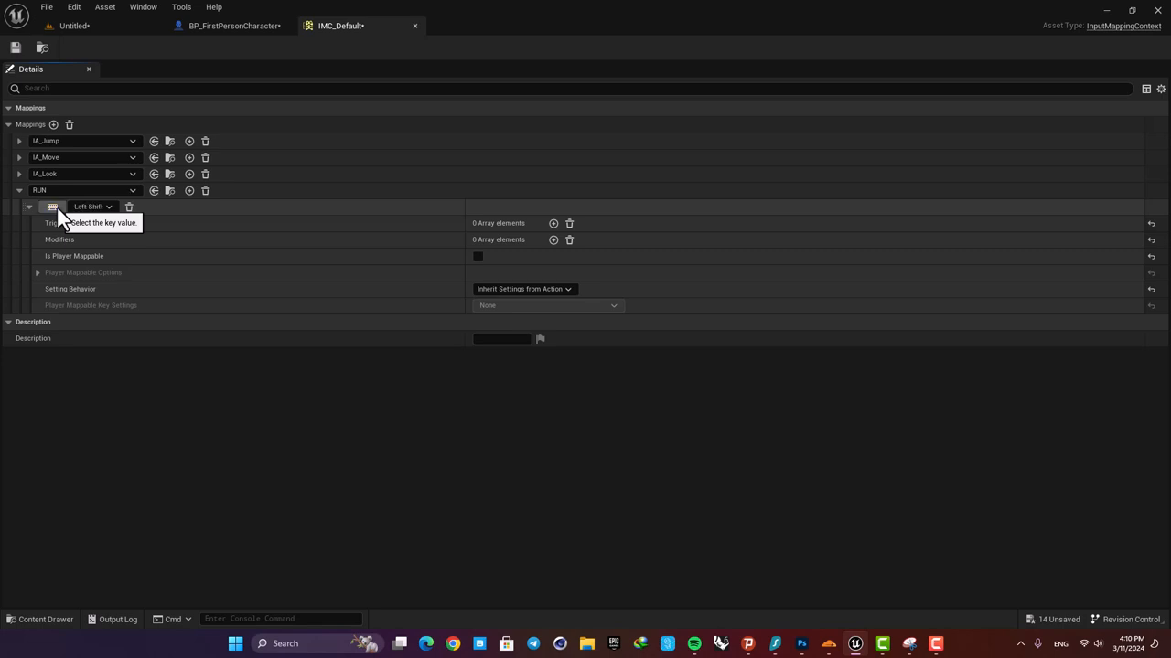
click(234, 25)
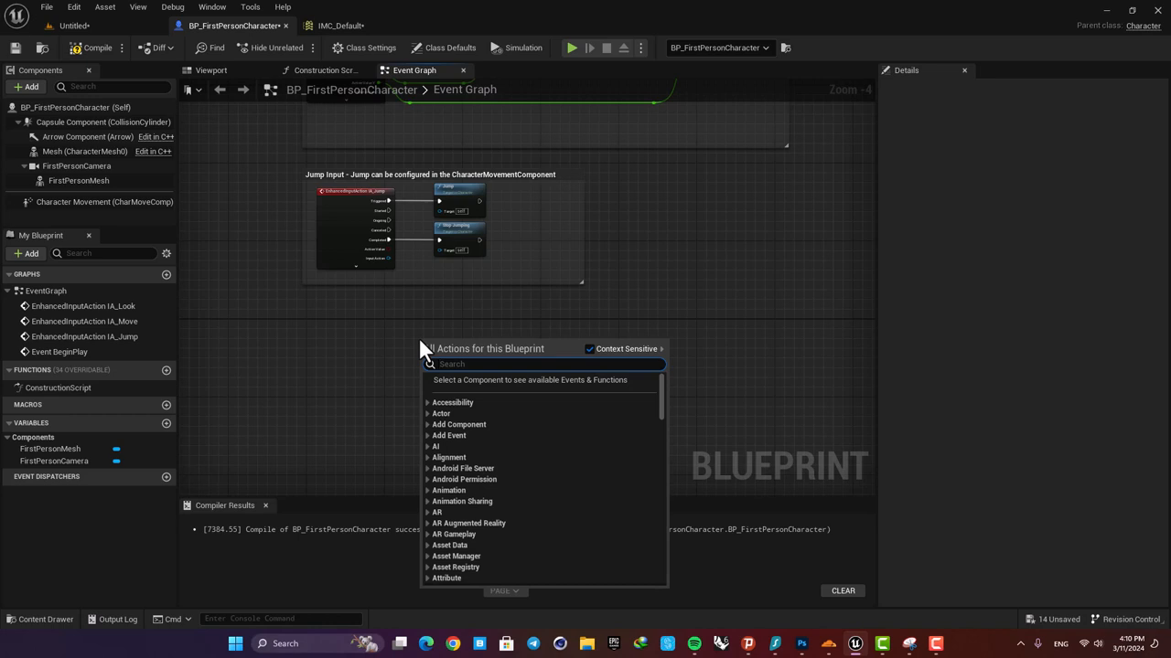
Step: Add the EnhancedInputAction RUN event and a Set Max Walk Speed node for Character Movement
text(RUN)
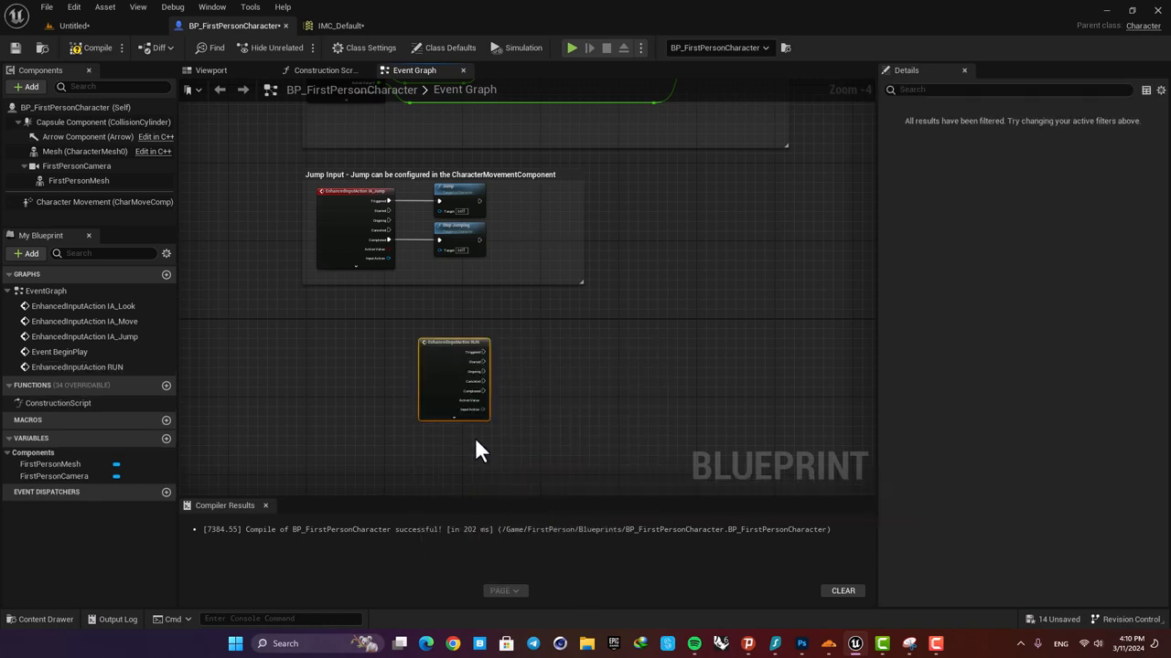
scroll(down, 3)
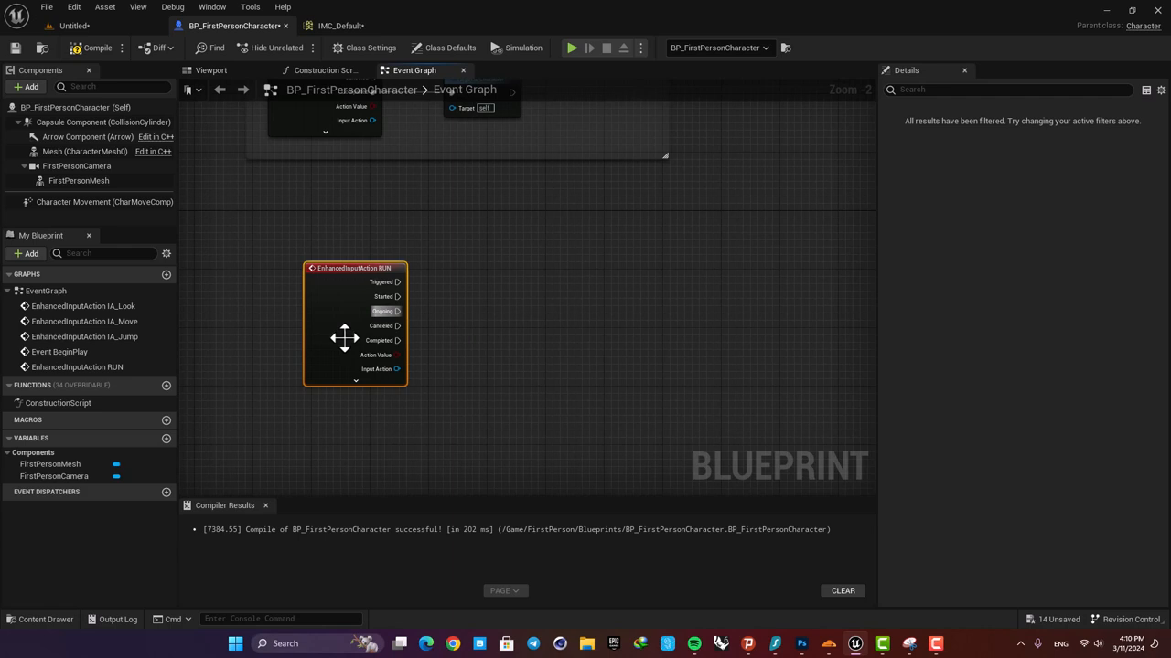
click(104, 201)
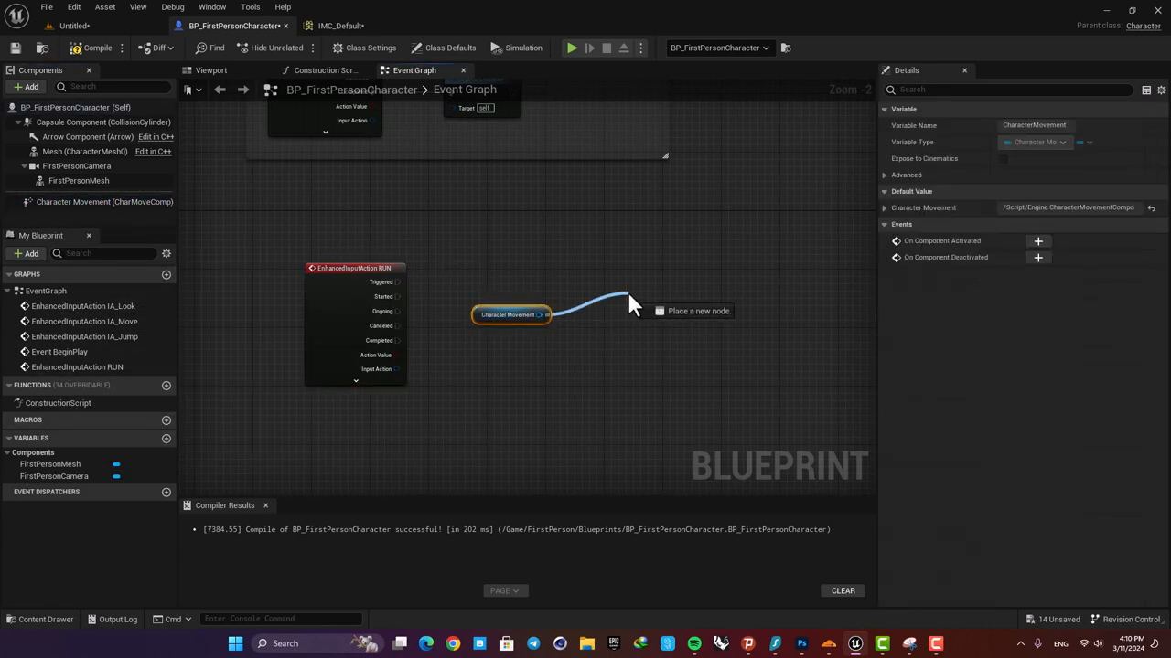
text(sset max)
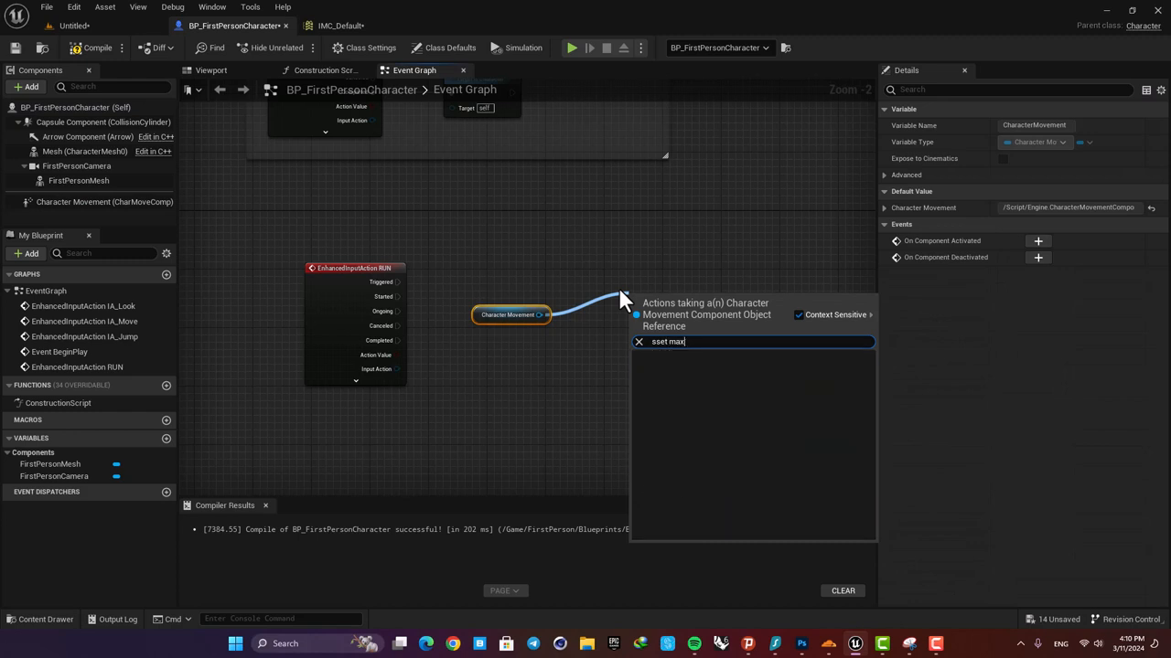
text(se)
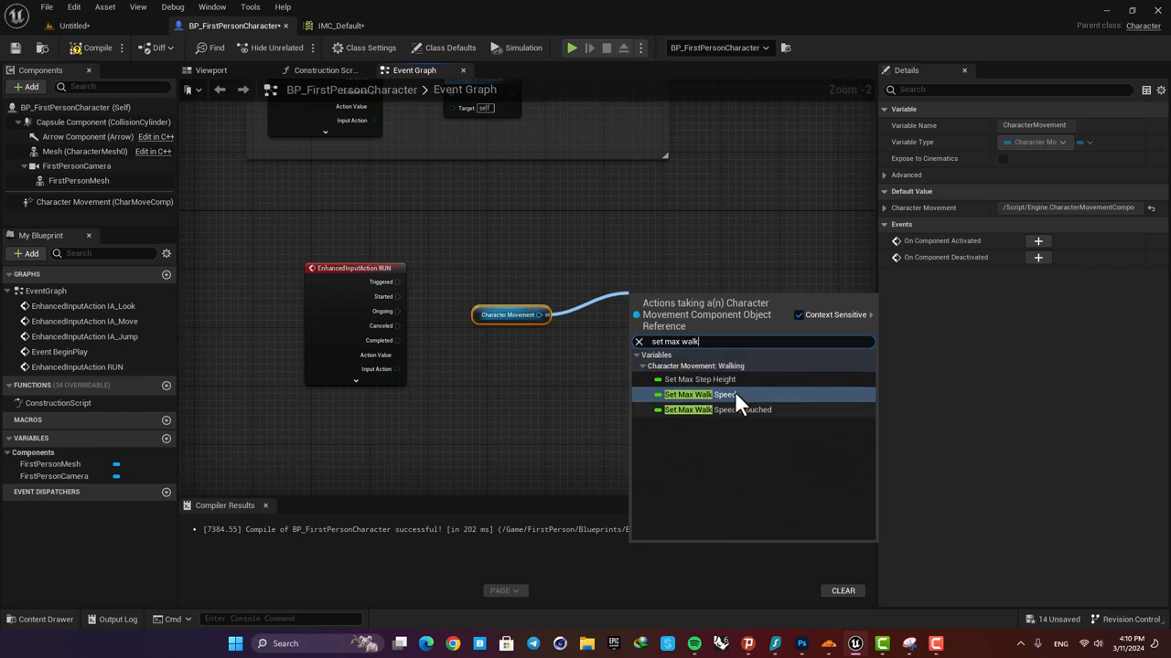
click(699, 395)
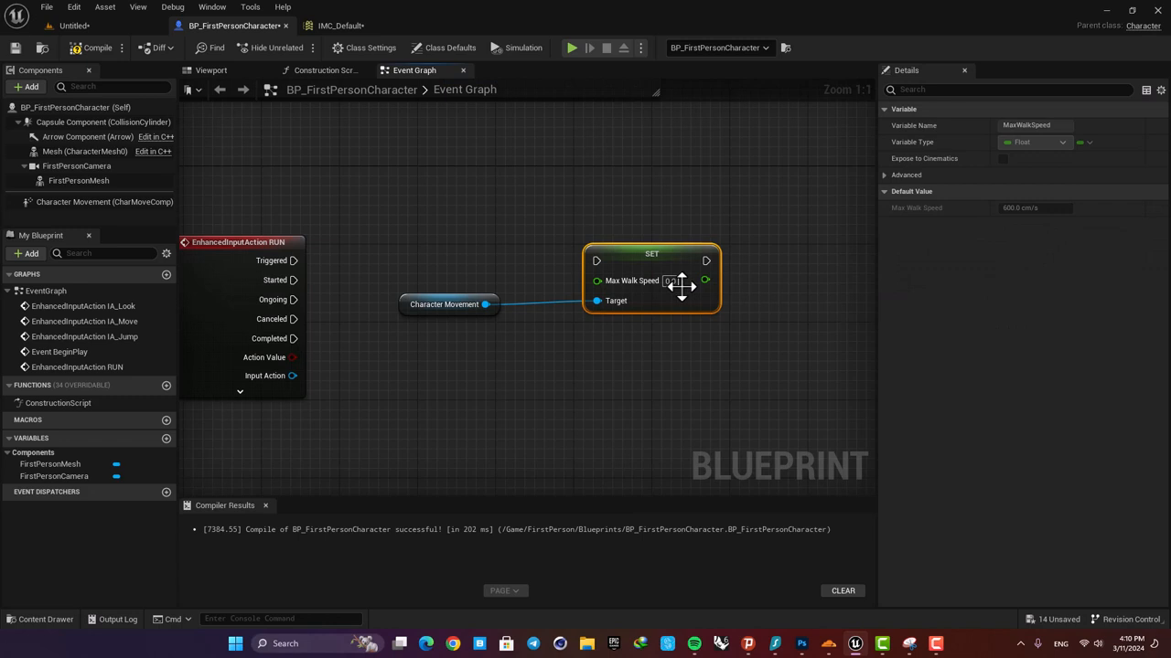
mouse_move(679, 282)
text(1200)
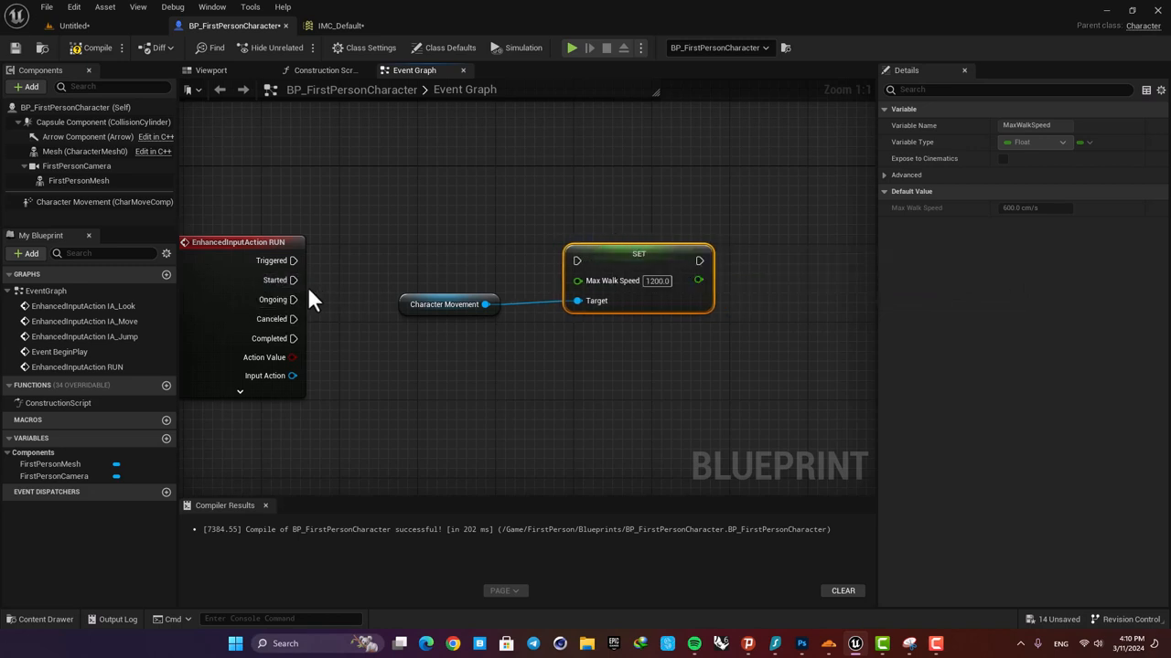
Step: Wire Started to sprint speed 1200 and Completed to walk speed 600 on Character Movement
drag(295, 279, 576, 260)
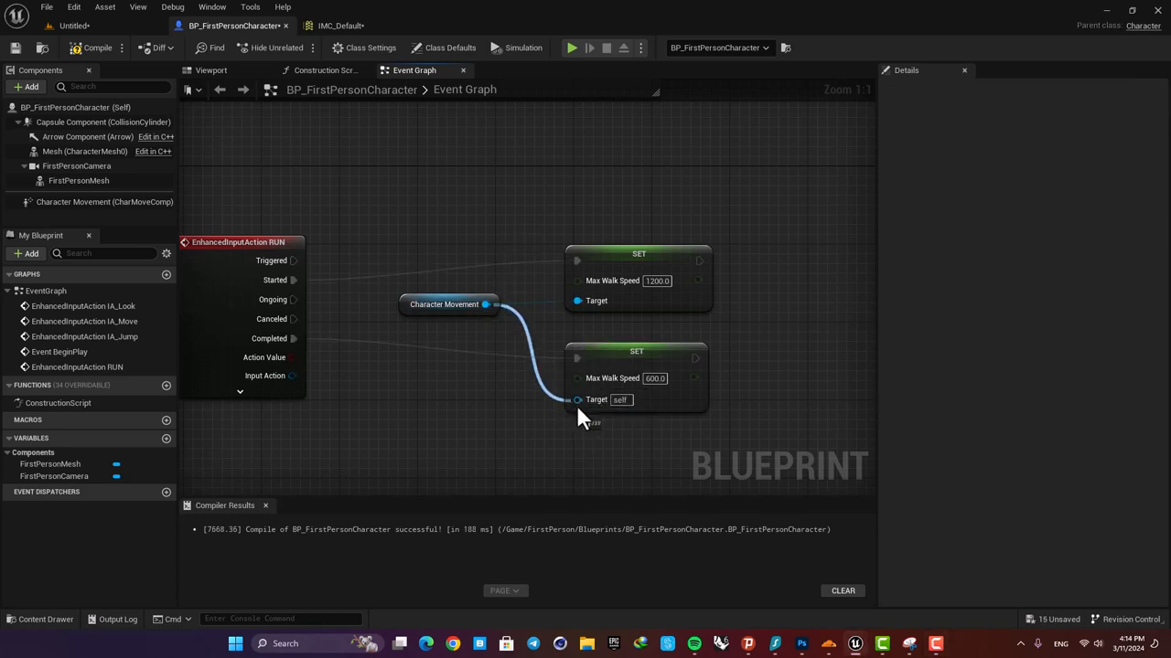
click(92, 47)
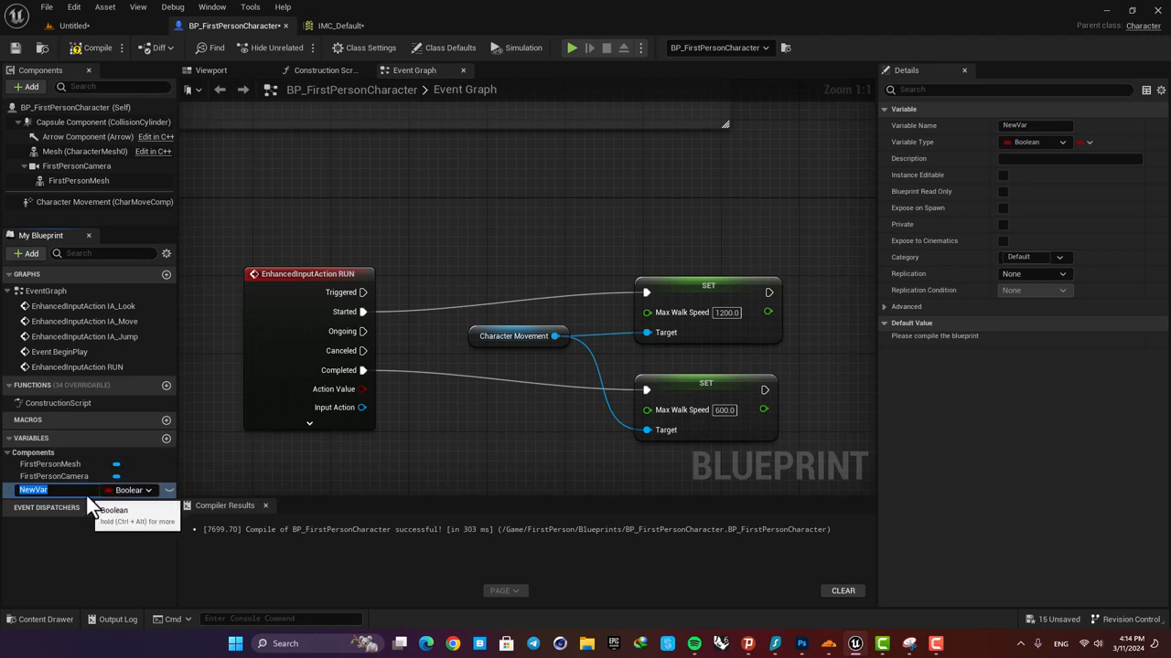
Step: Add a float variable named stamina with default value 100 and compile the Blueprint
text(stm)
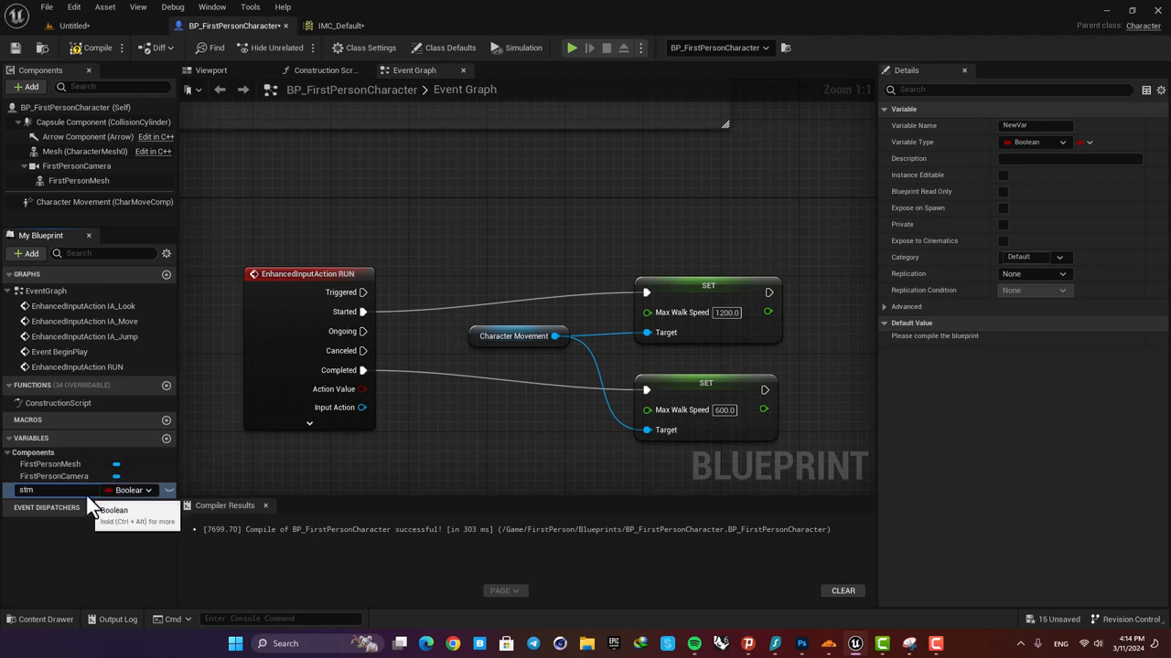
text(amina)
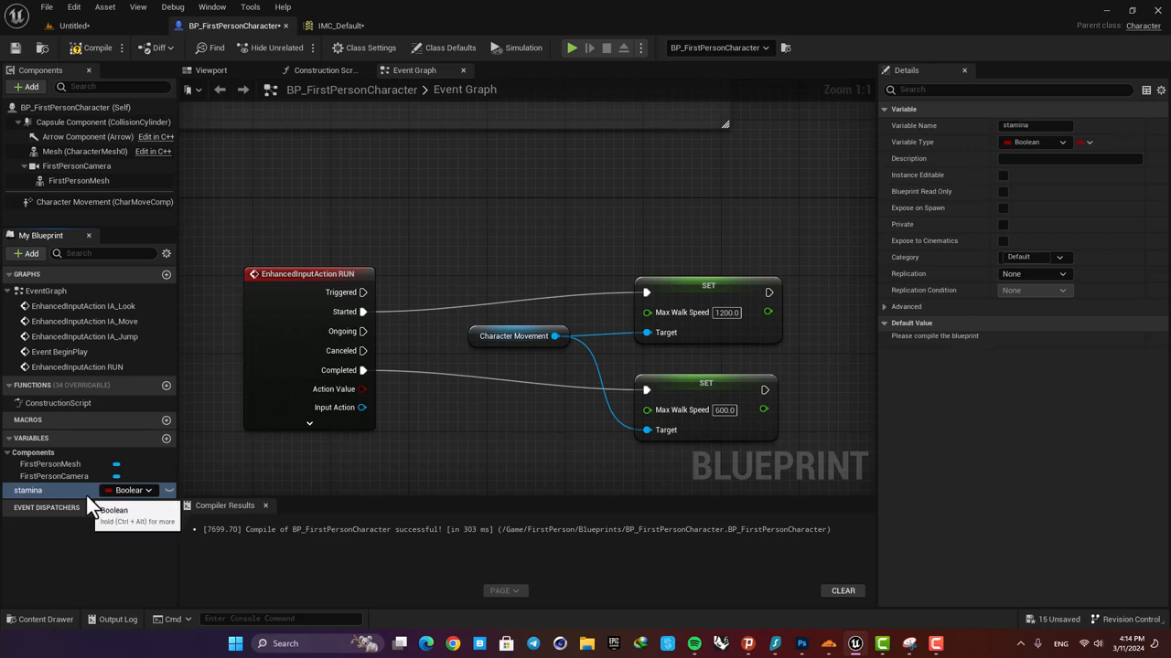
click(128, 490)
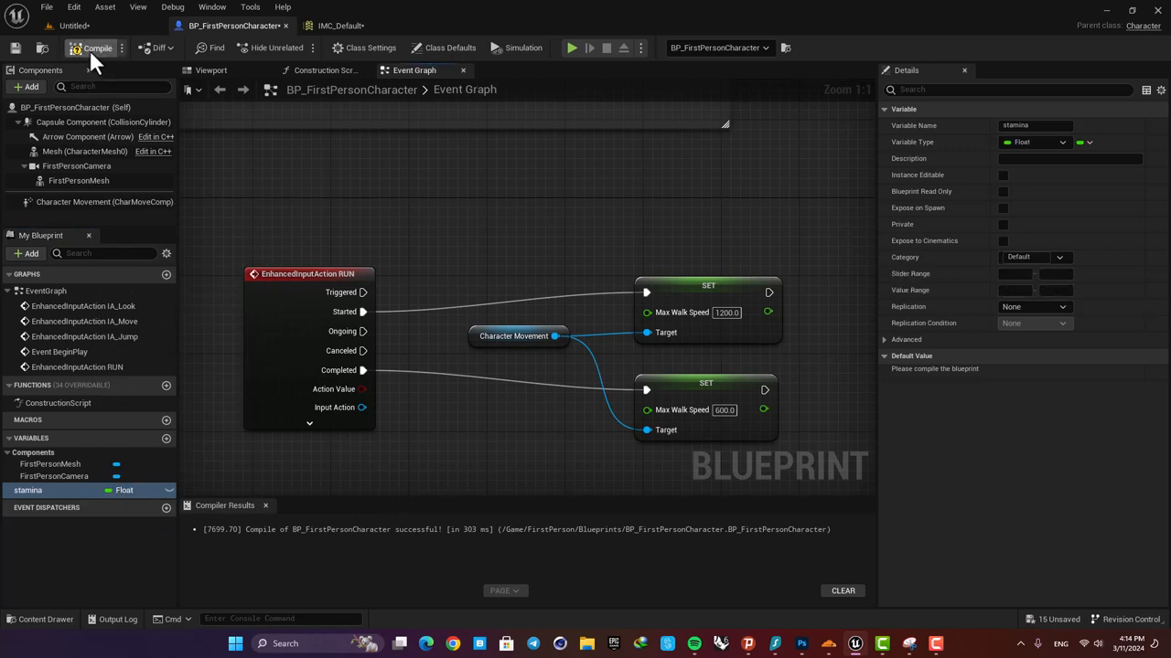
click(91, 48)
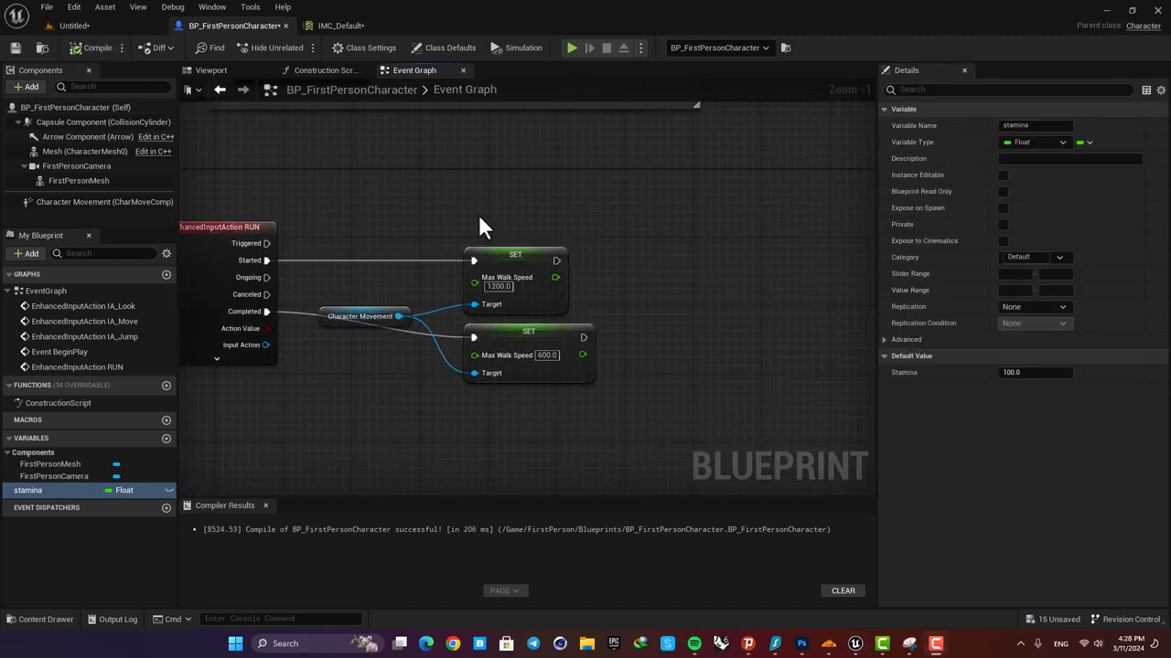
mouse_move(92, 503)
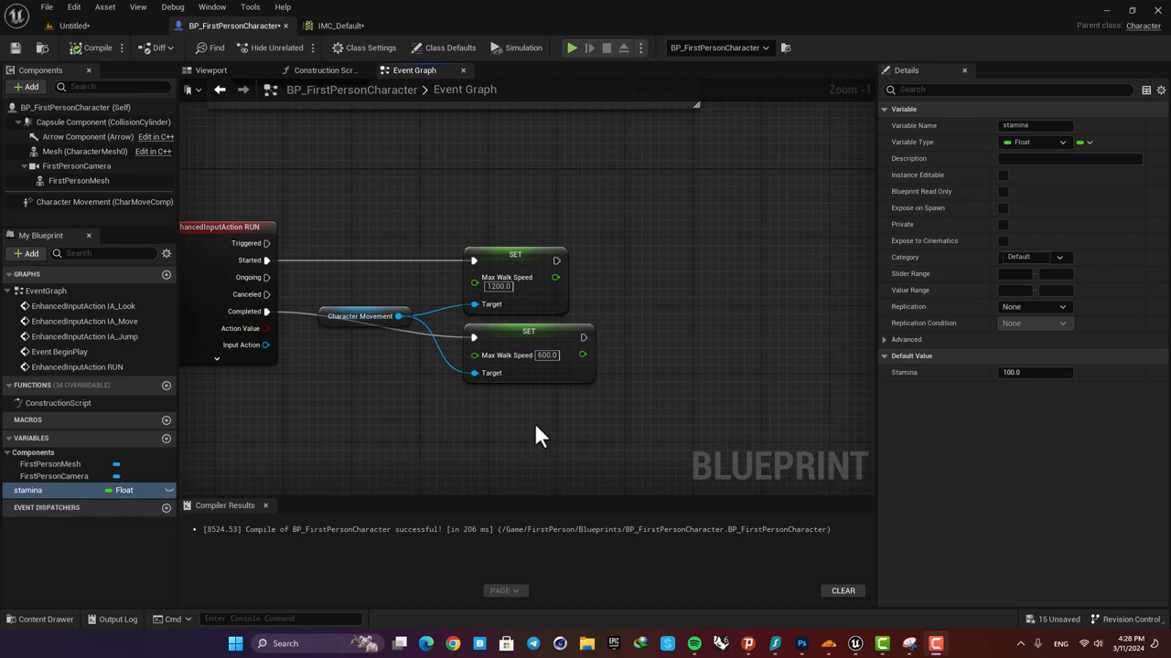
Step: Add a Timeline node with a float track of length 4.00 seconds
right_click(540, 435)
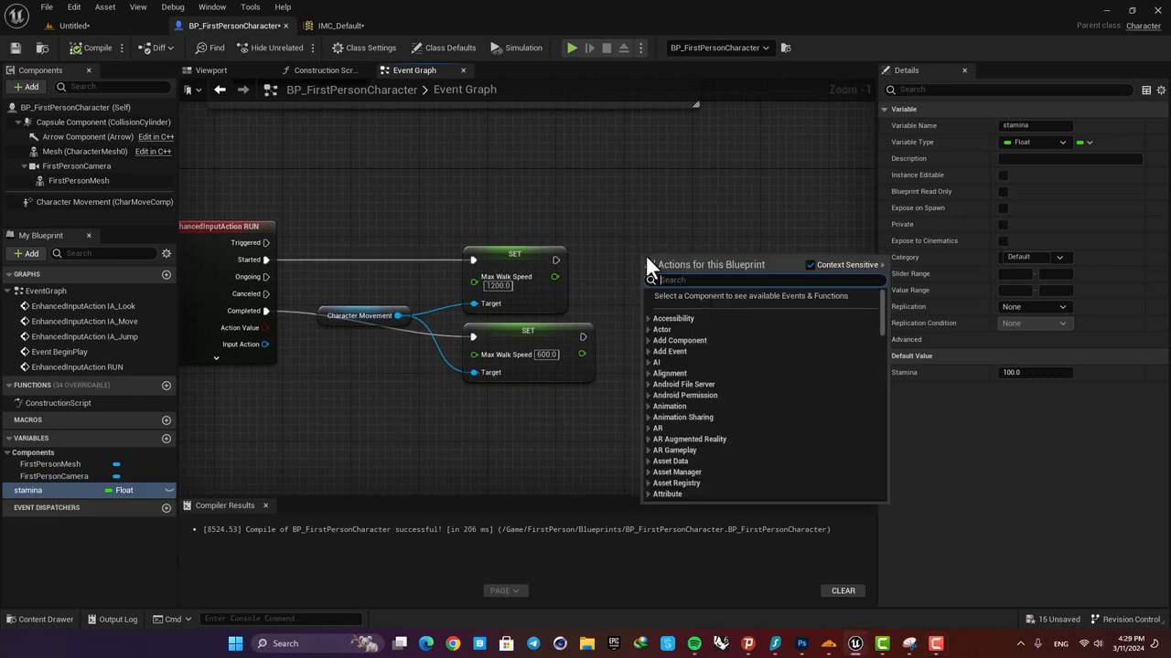
text(timelin)
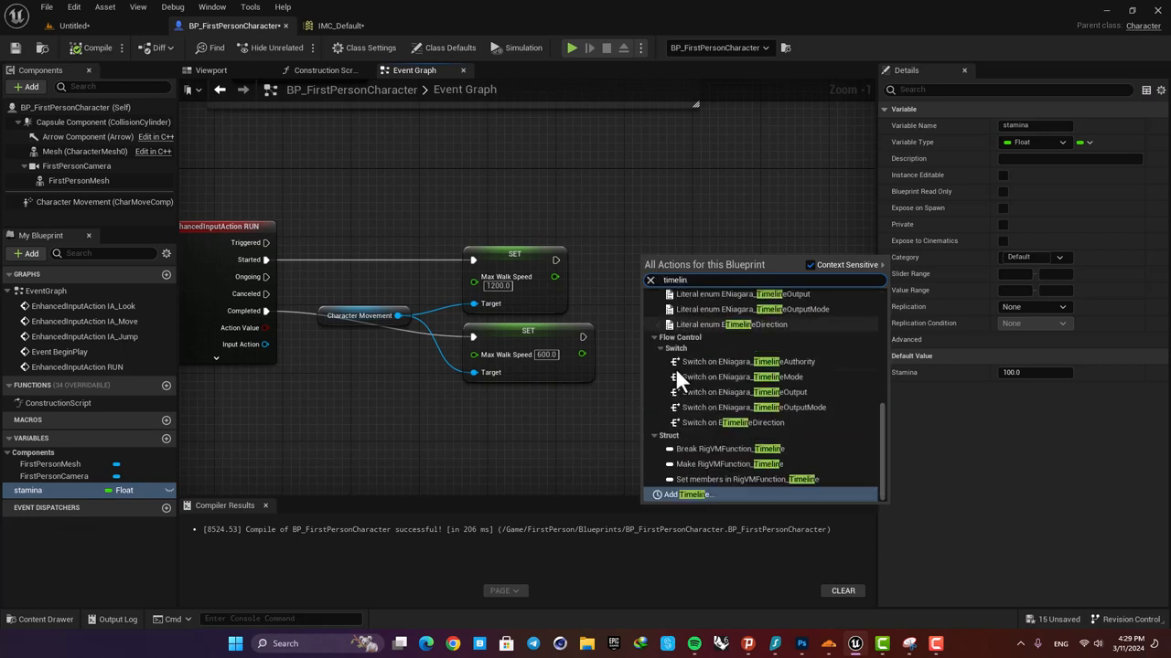
click(688, 494)
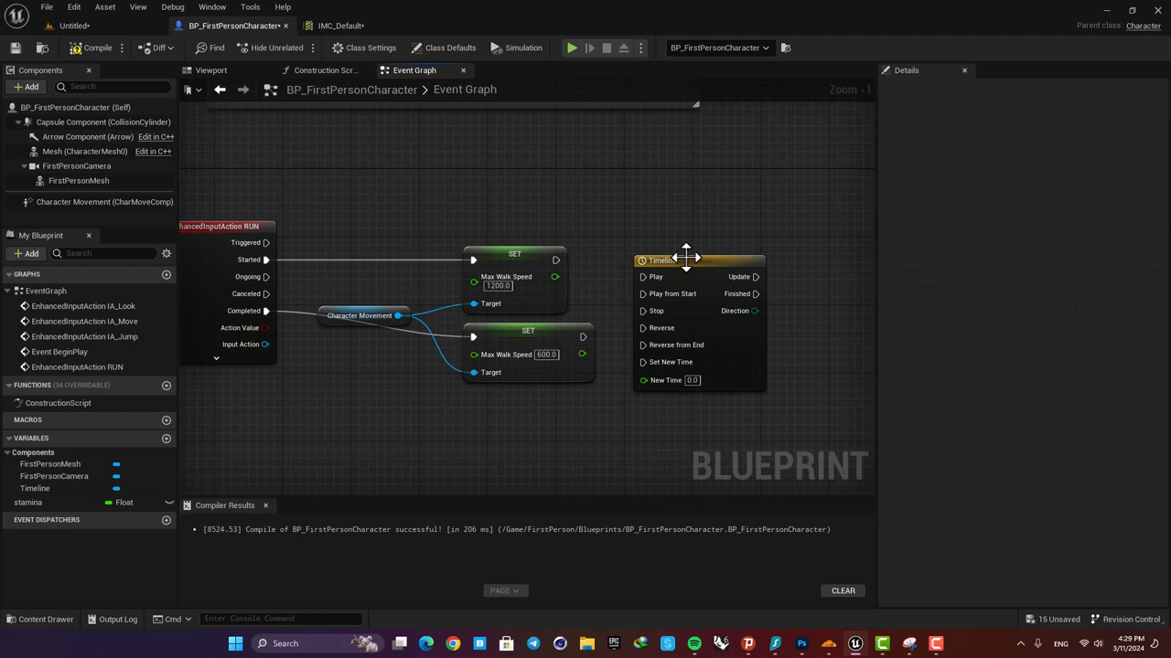
double_click(659, 259)
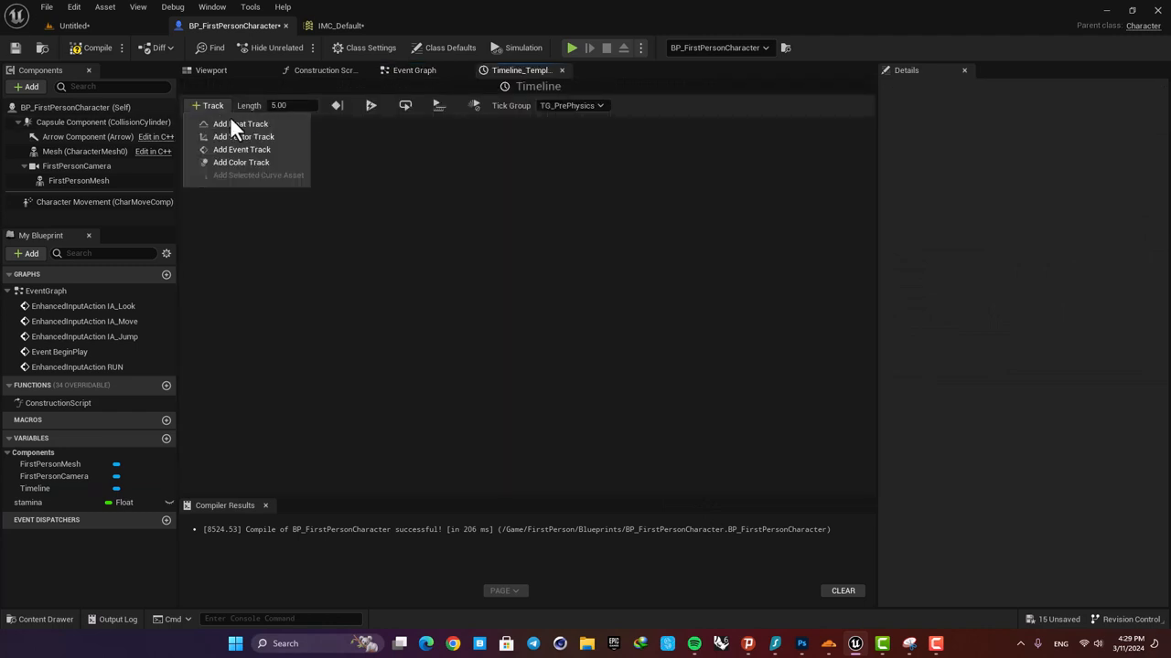
click(241, 124)
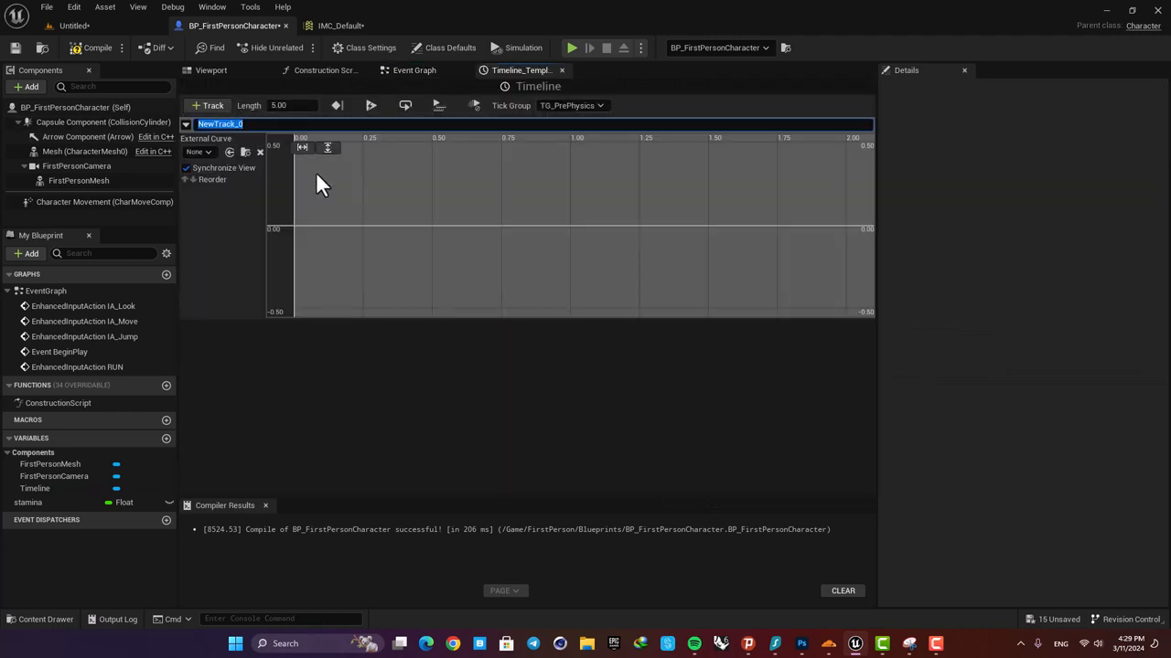
mouse_move(501, 238)
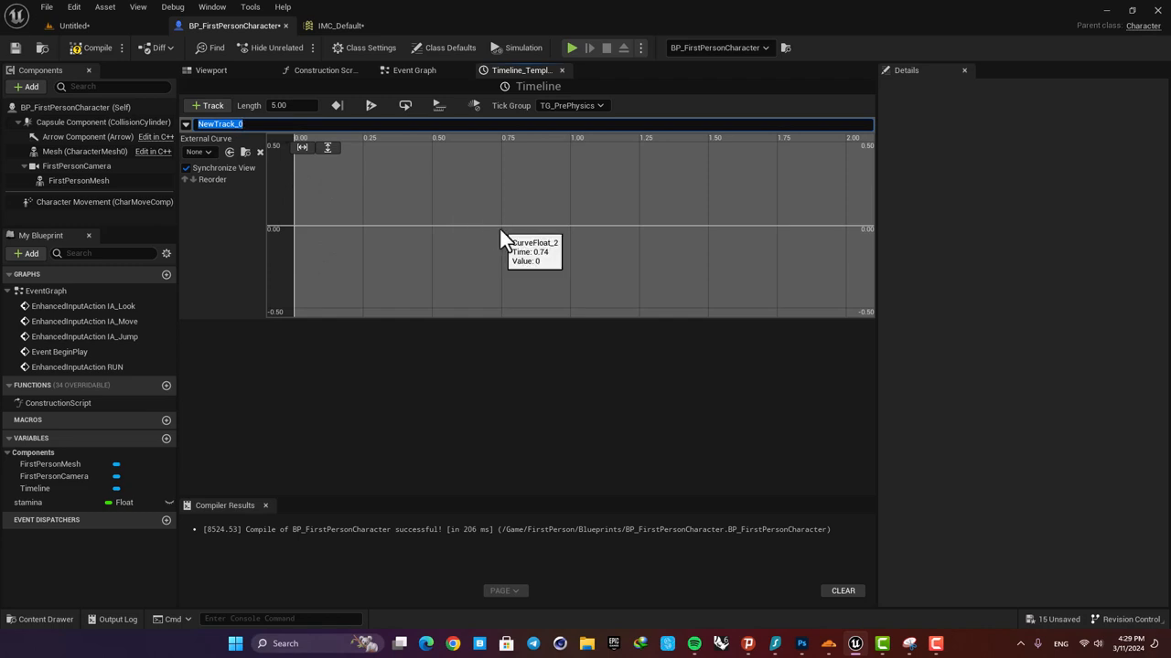
click(278, 104)
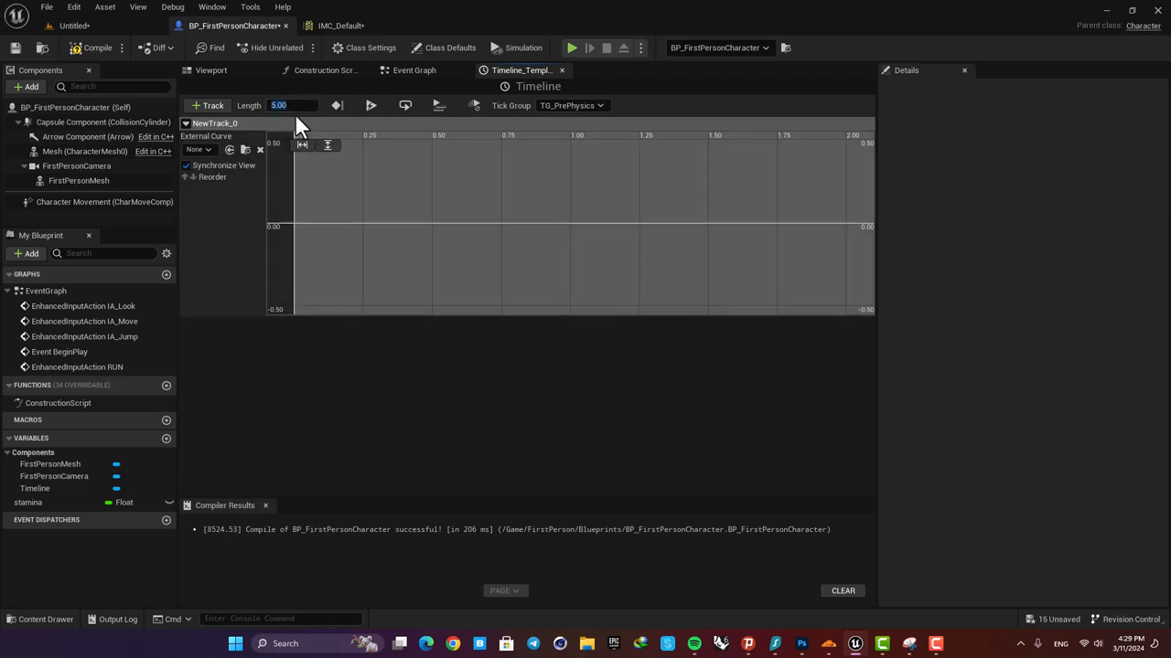
text(4.00)
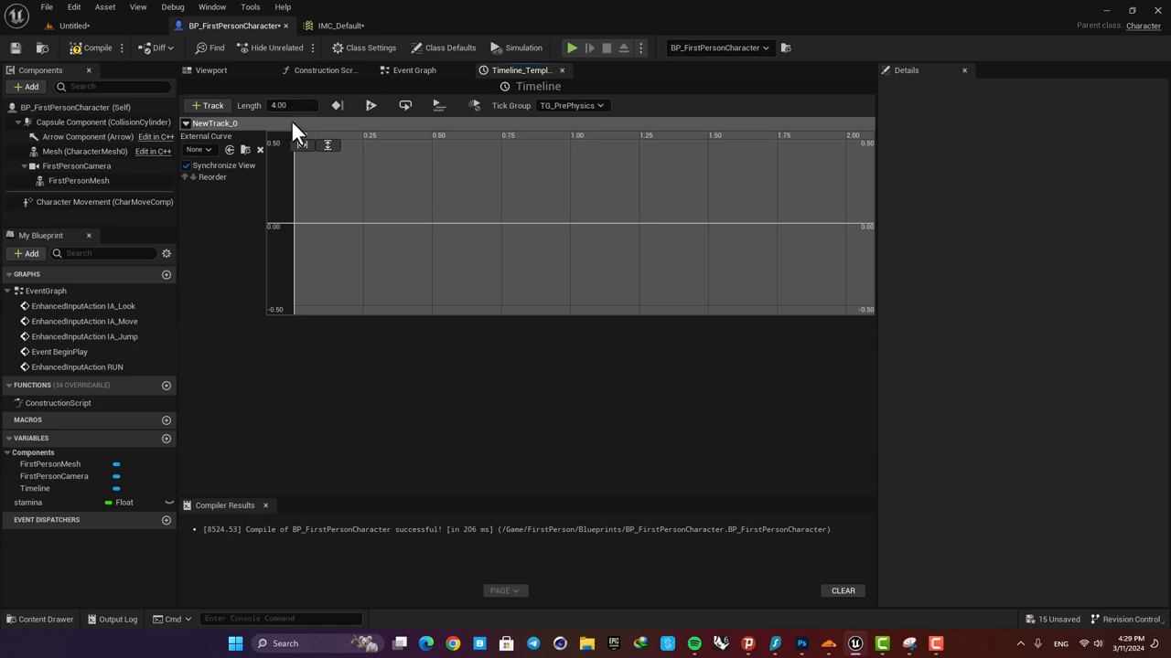
Step: Key the float curve to fall from 100 at 0 seconds to 0 at 4 seconds
click(311, 223)
text(10)
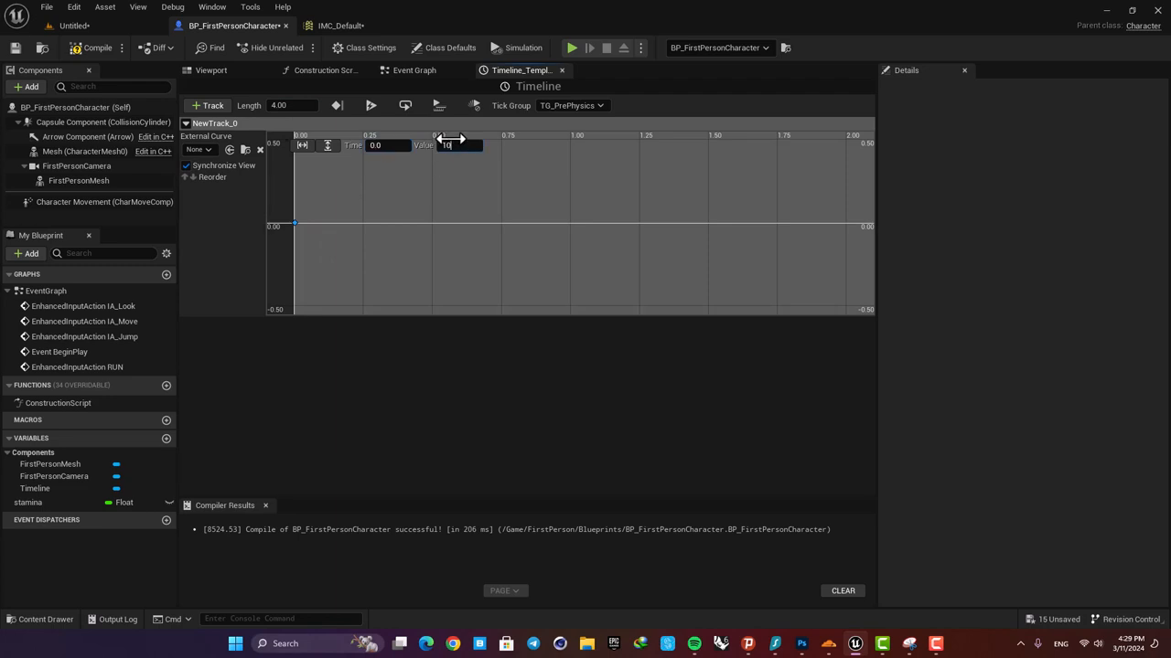
right_click(414, 234)
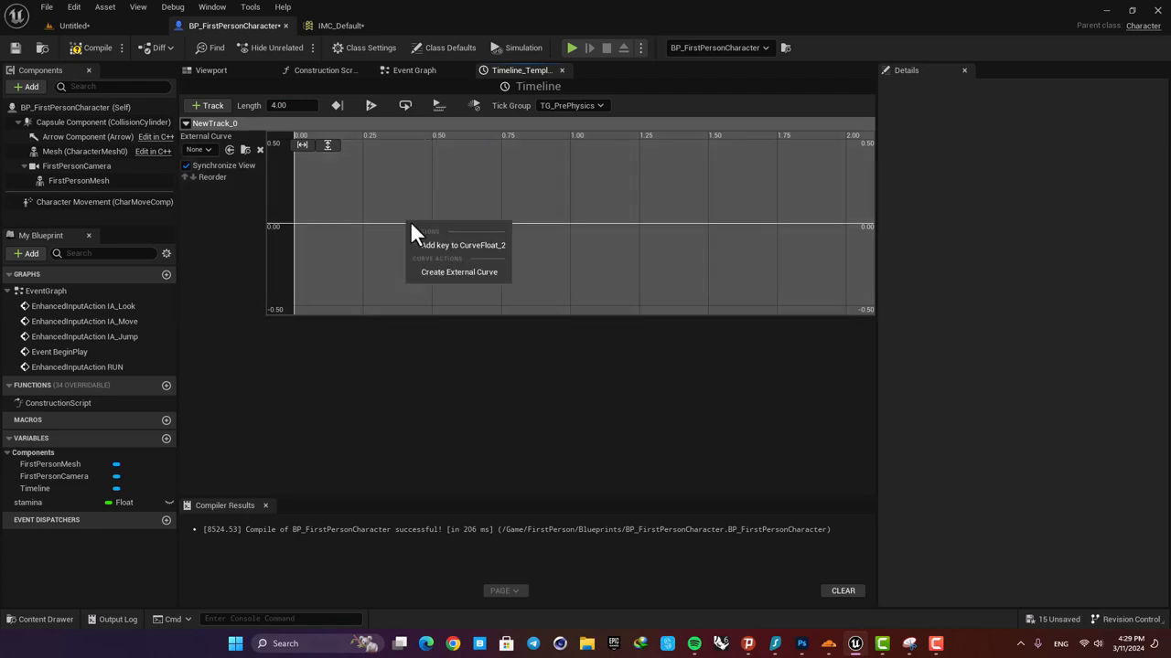
click(465, 245)
text(4)
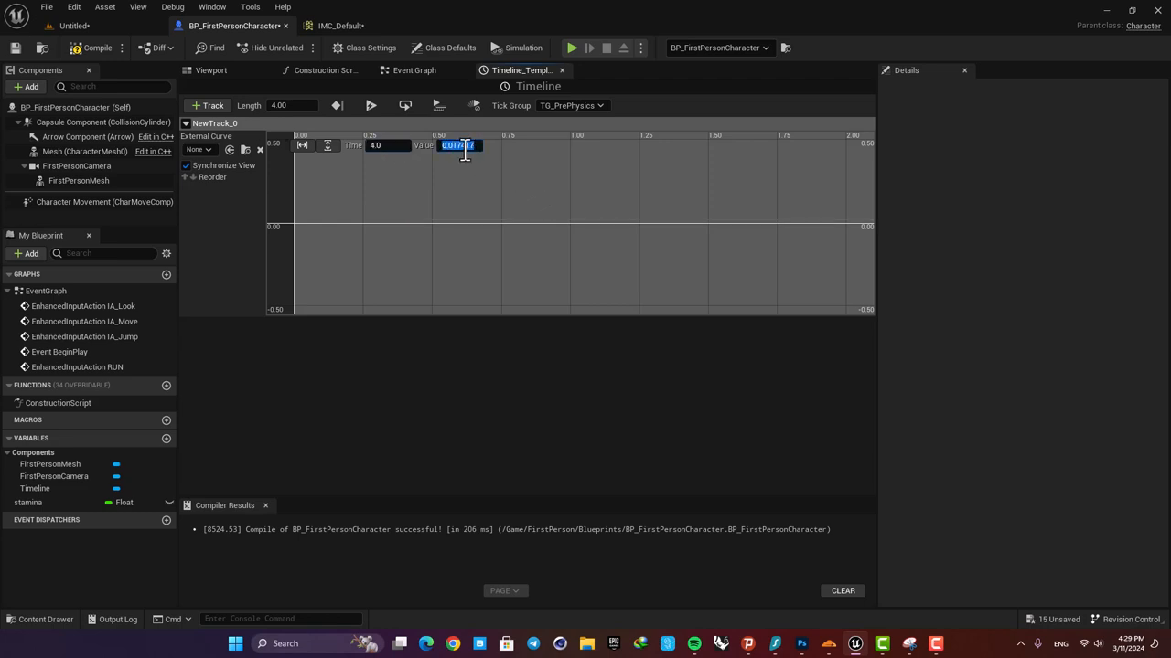
click(302, 147)
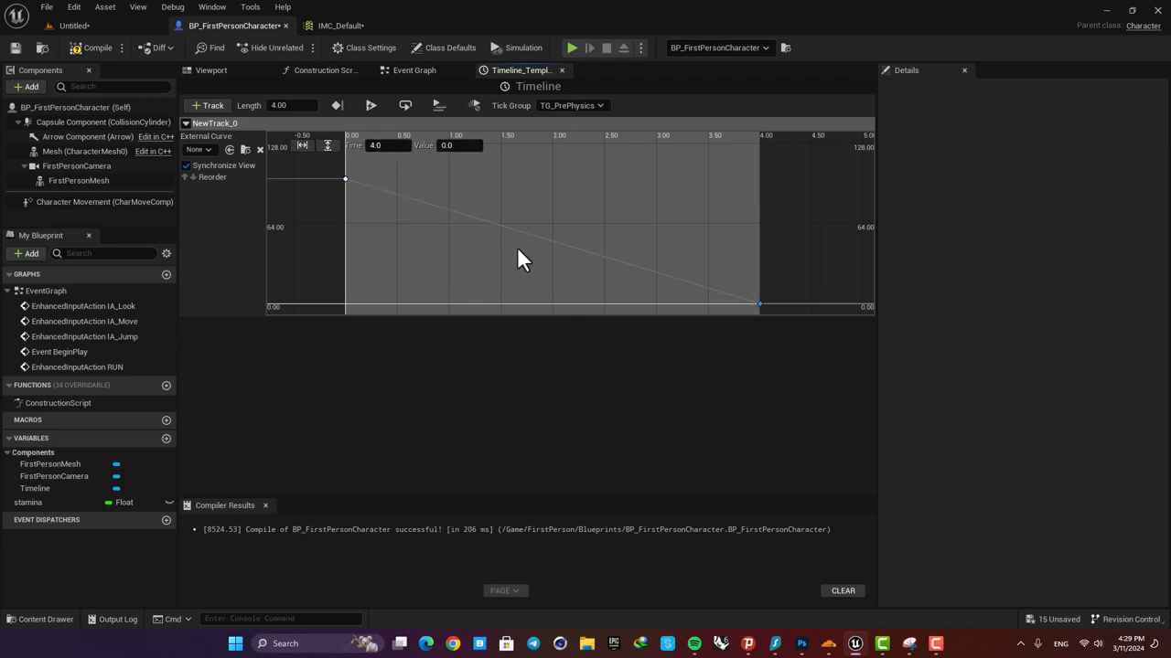
Step: Drive the Timeline from the sprint setters, set stamina from New Track 0, and add Print String
click(413, 69)
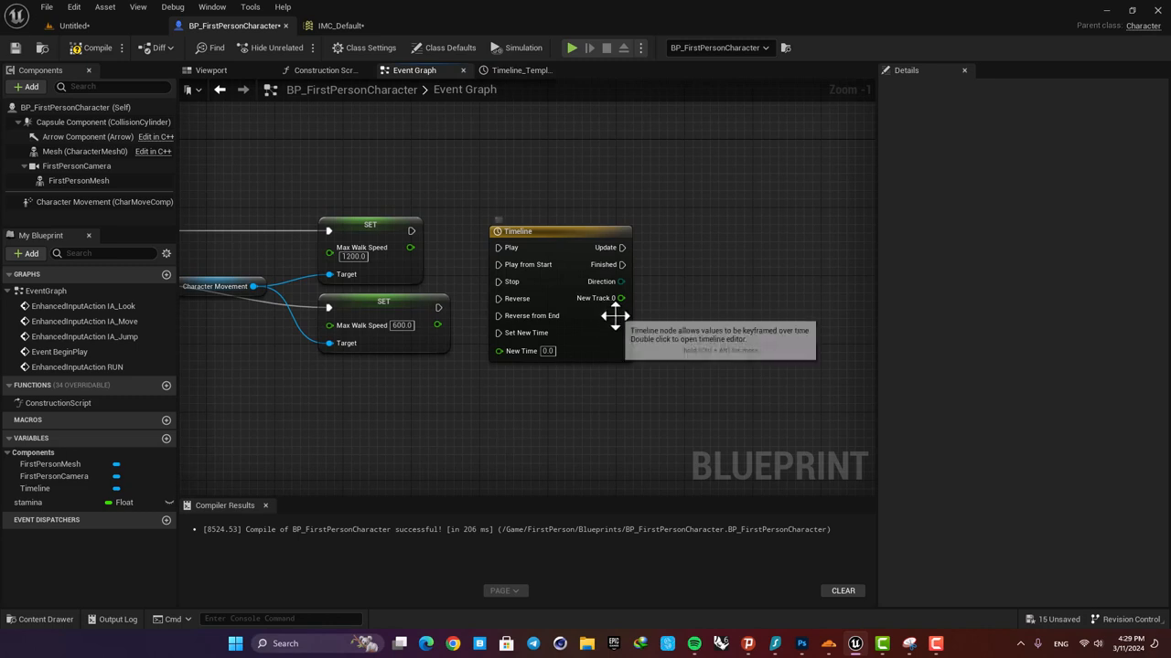
mouse_move(58, 510)
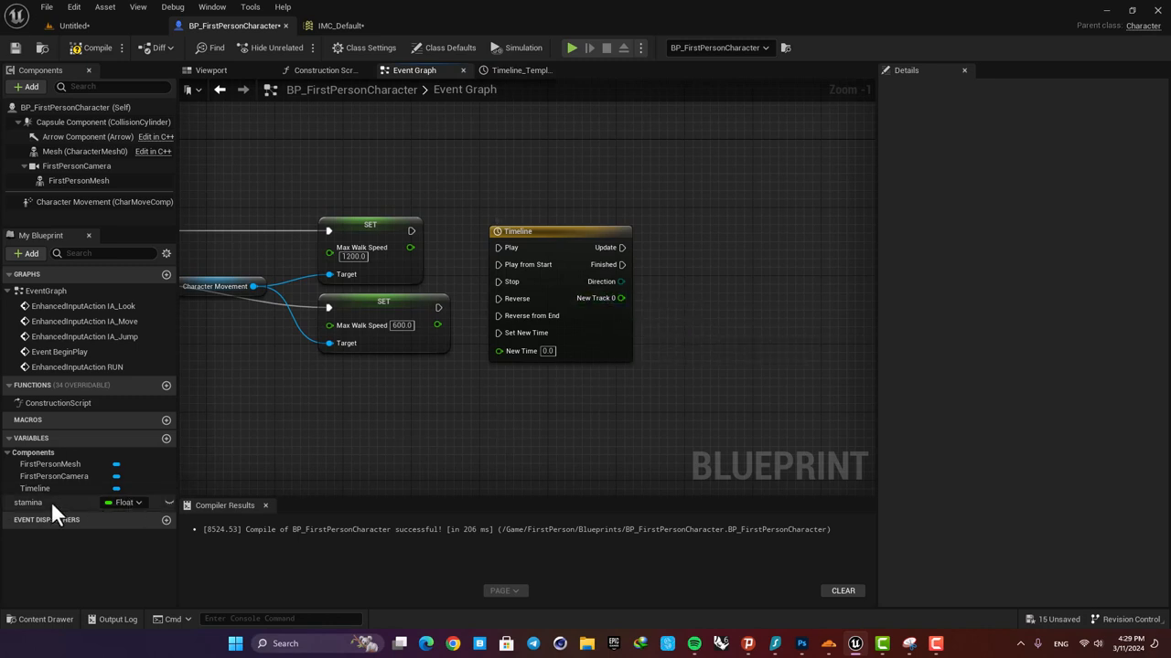
click(28, 501)
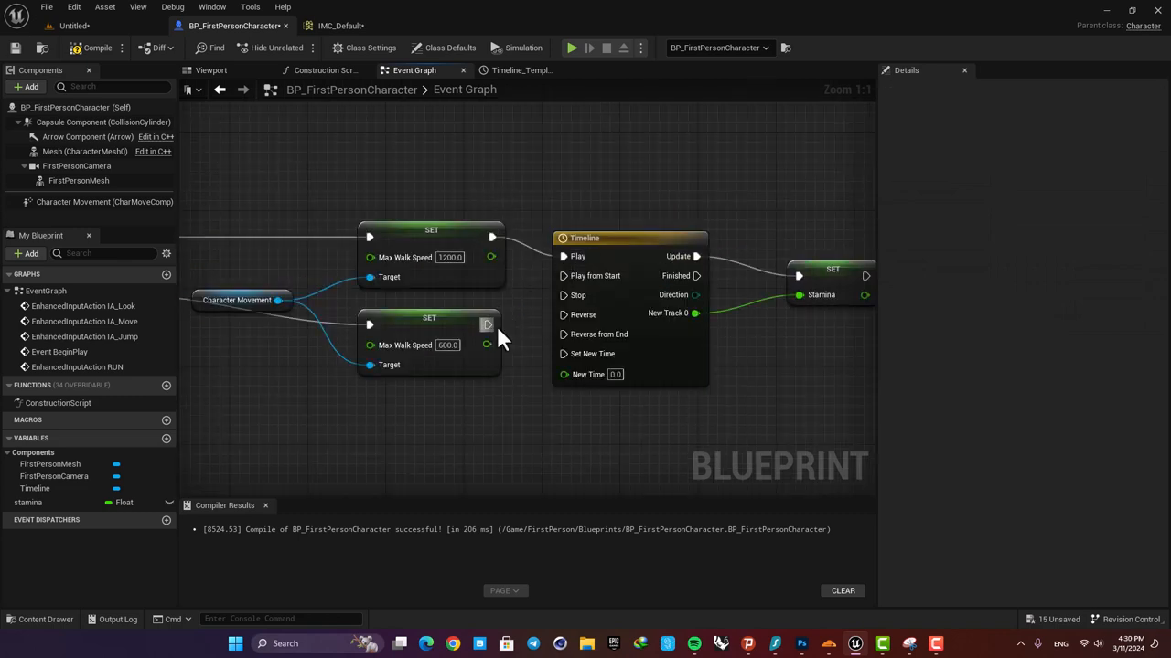
scroll(down, 3)
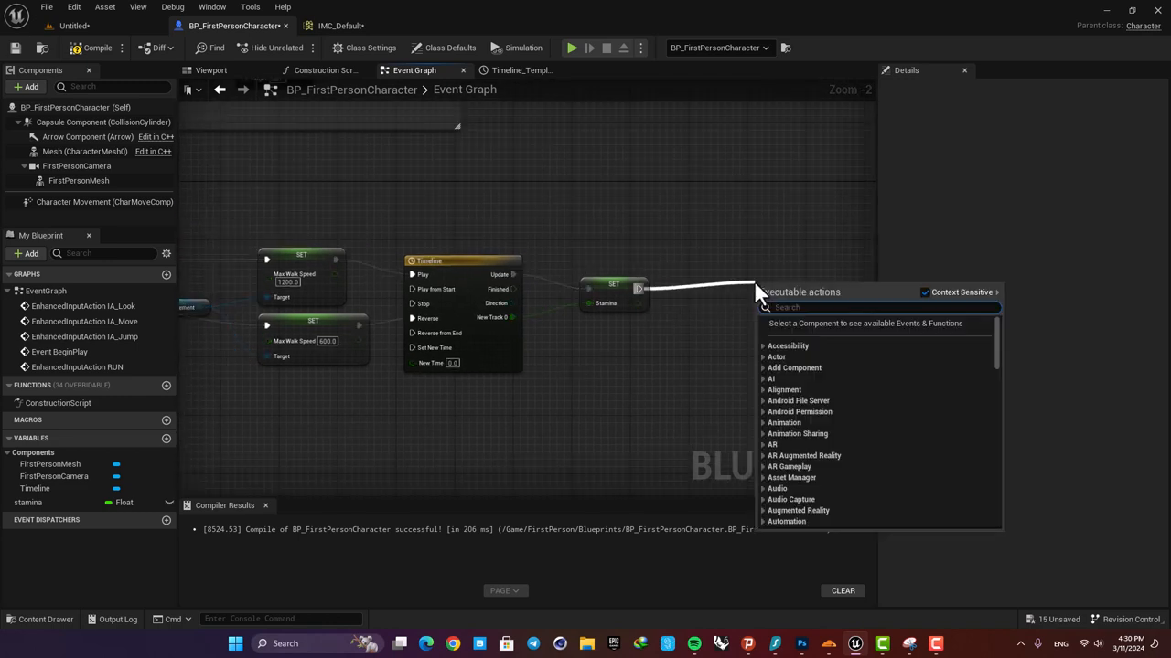
text(pri)
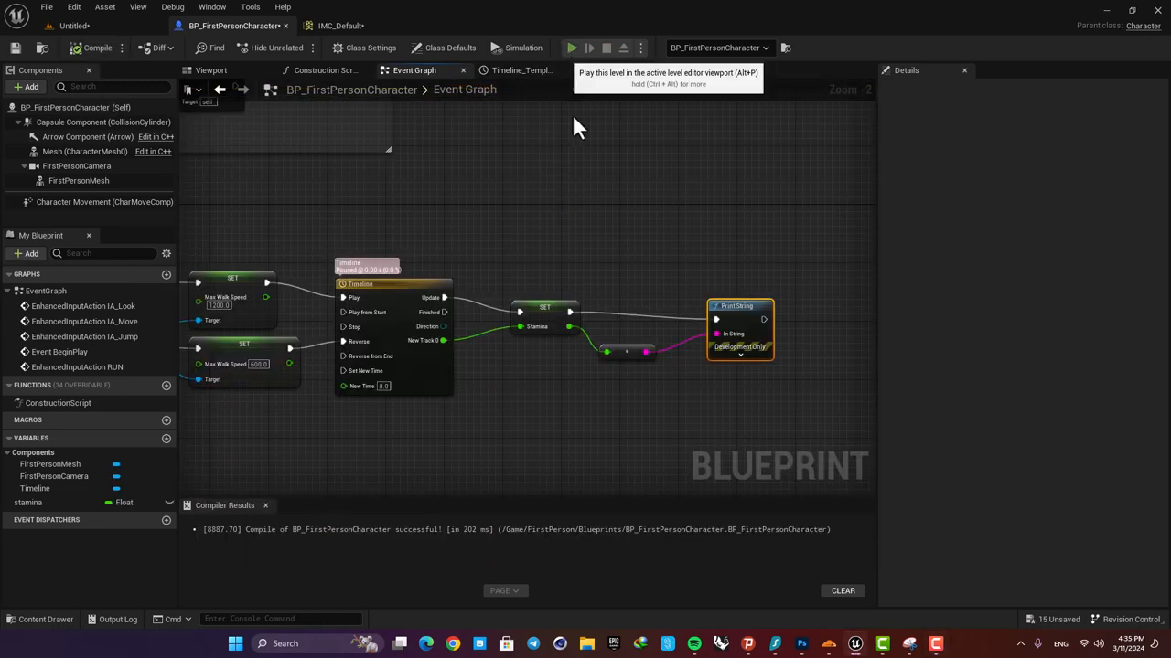
click(571, 48)
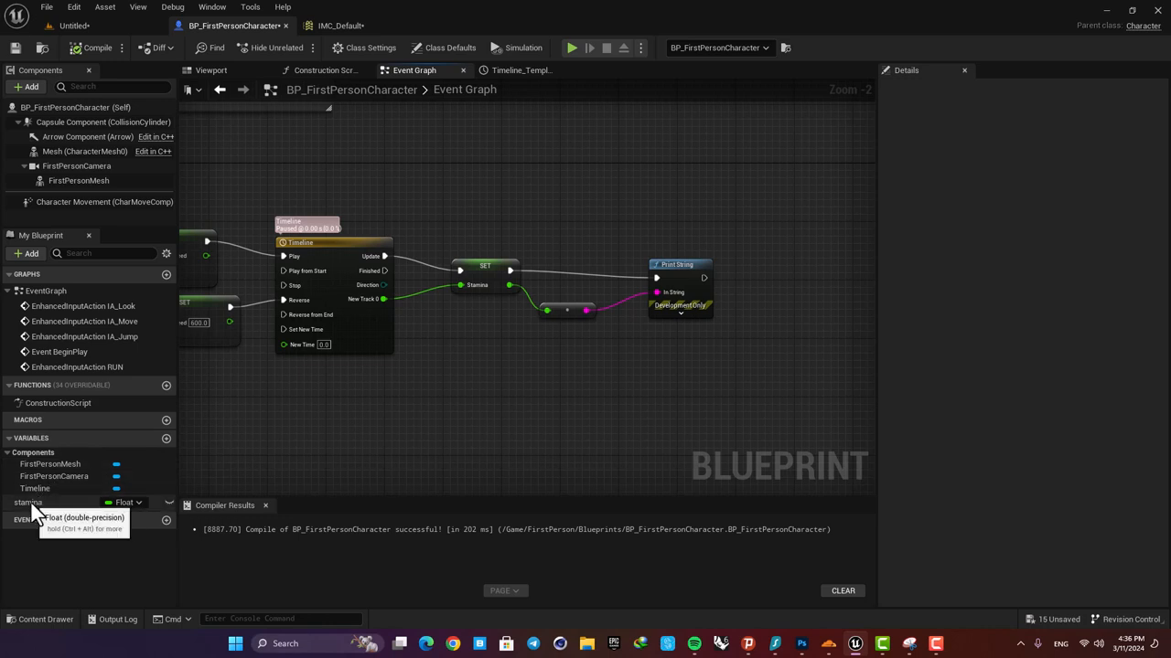
Step: Compare stamina against zero, Branch on it, and on True set Character Movement's Max Walk Speed
click(27, 501)
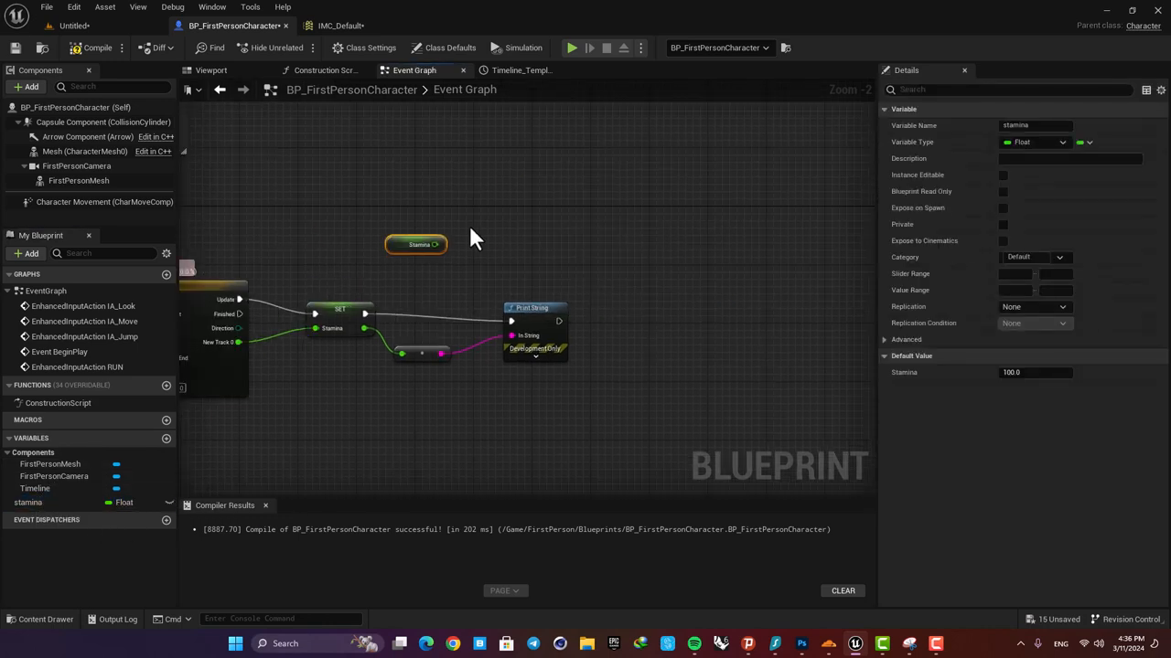
drag(437, 245, 552, 238)
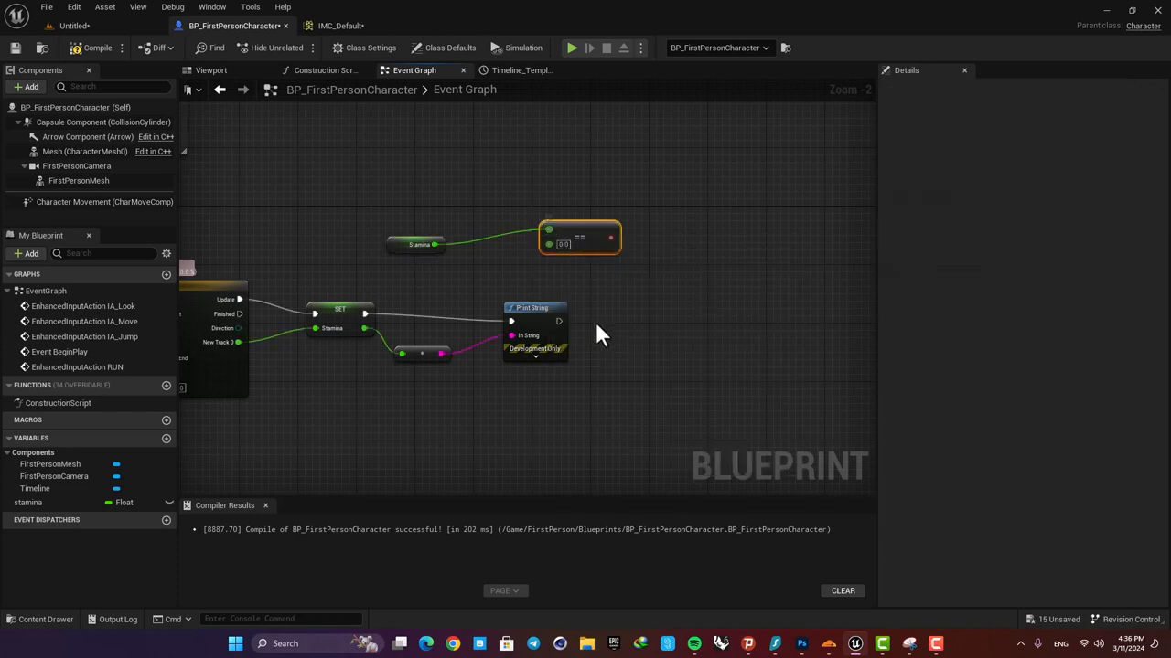
mouse_move(550, 245)
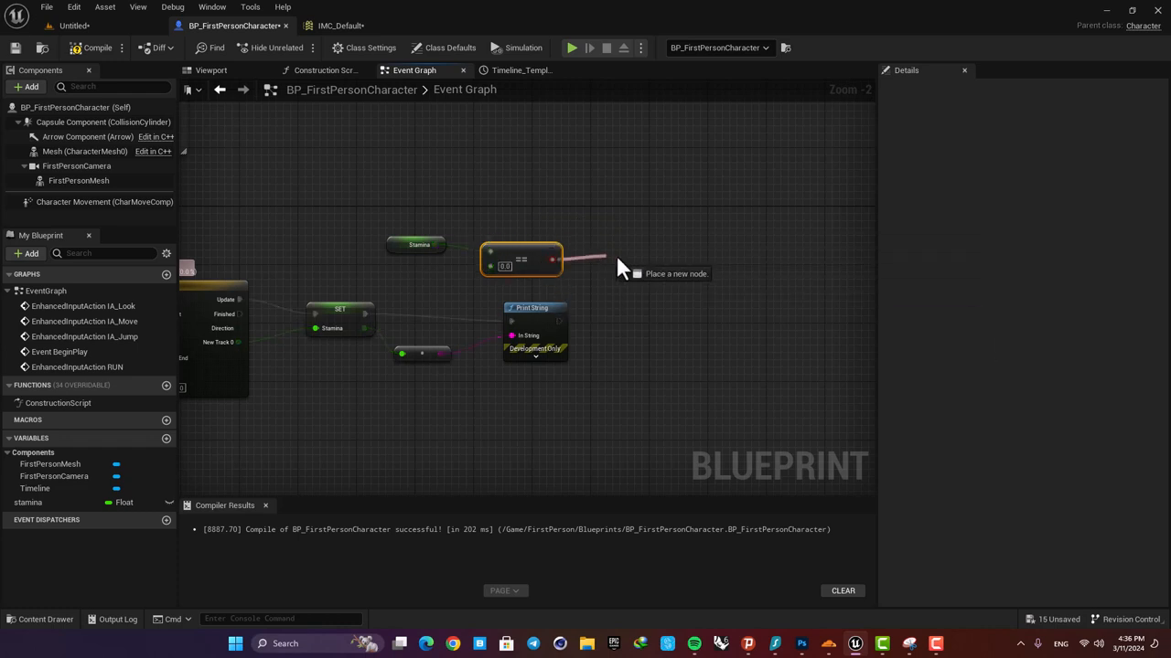
click(643, 271)
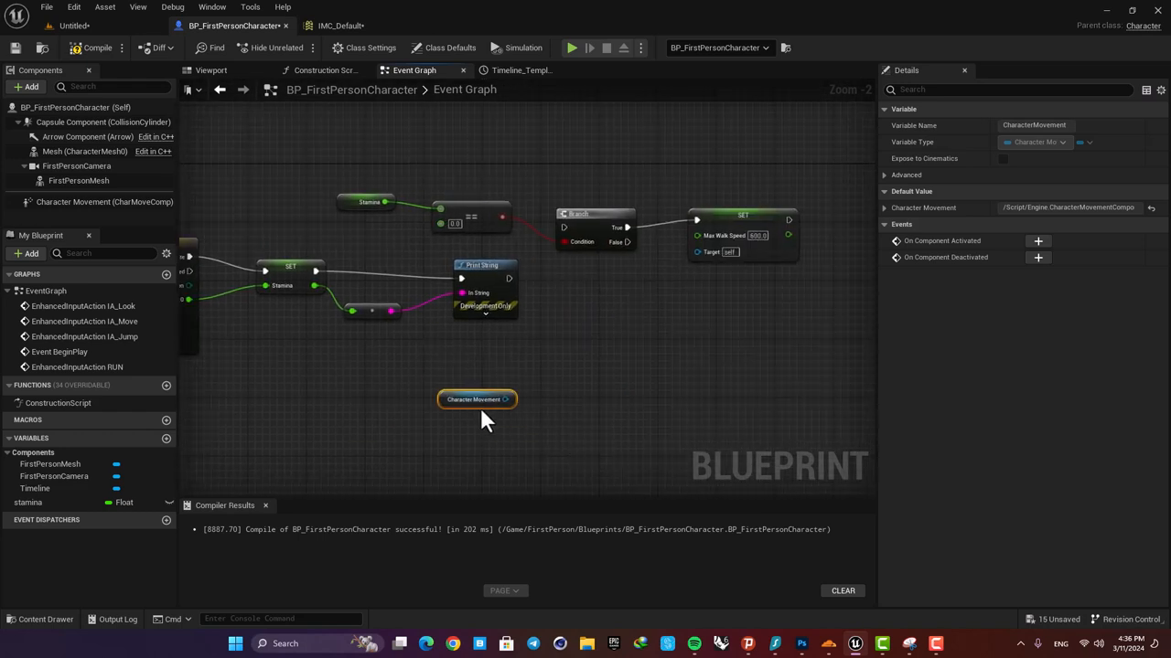
drag(475, 399, 629, 289)
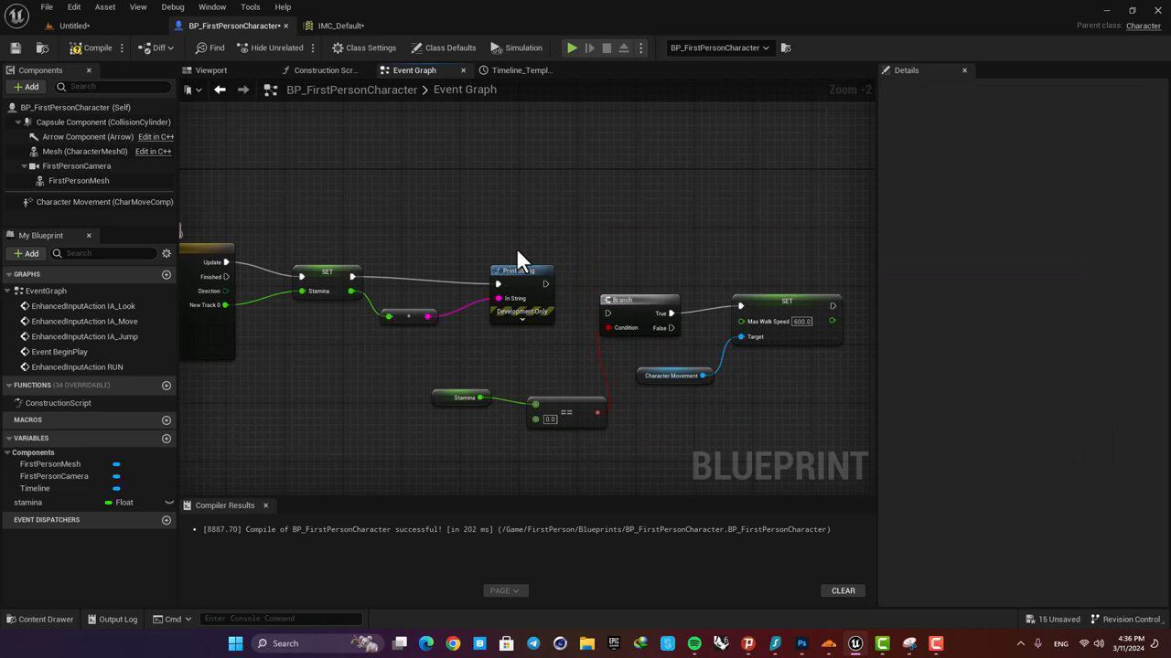
mouse_move(370, 311)
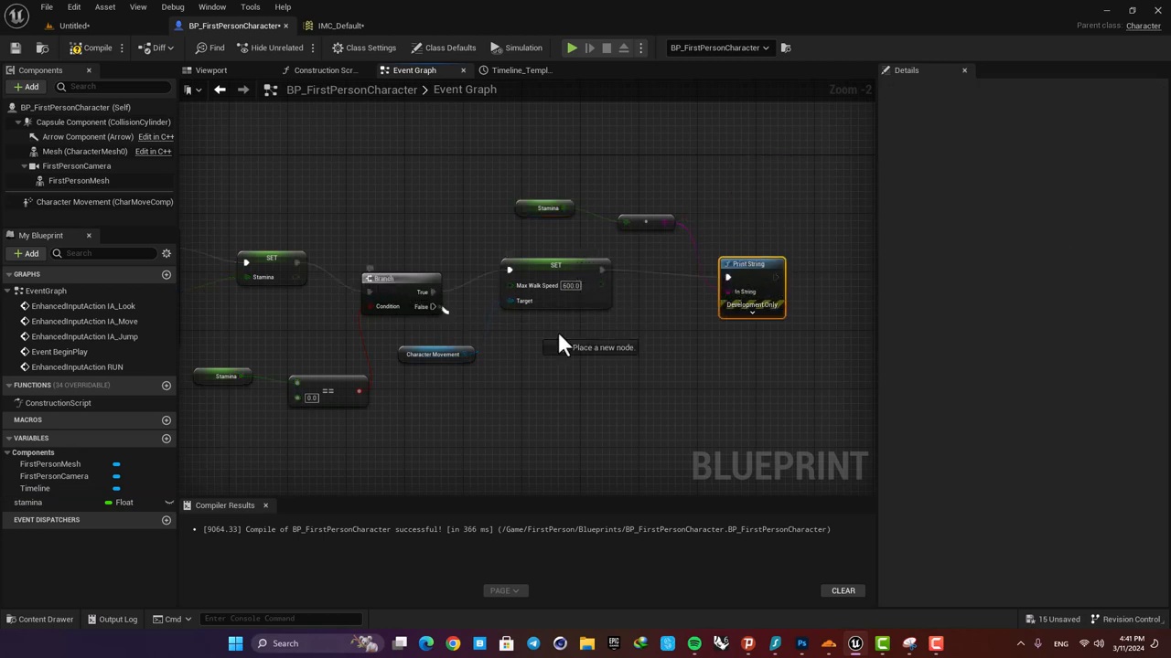
Step: Compile the Blueprint with the Branch condition and stamina Print String wired
click(91, 47)
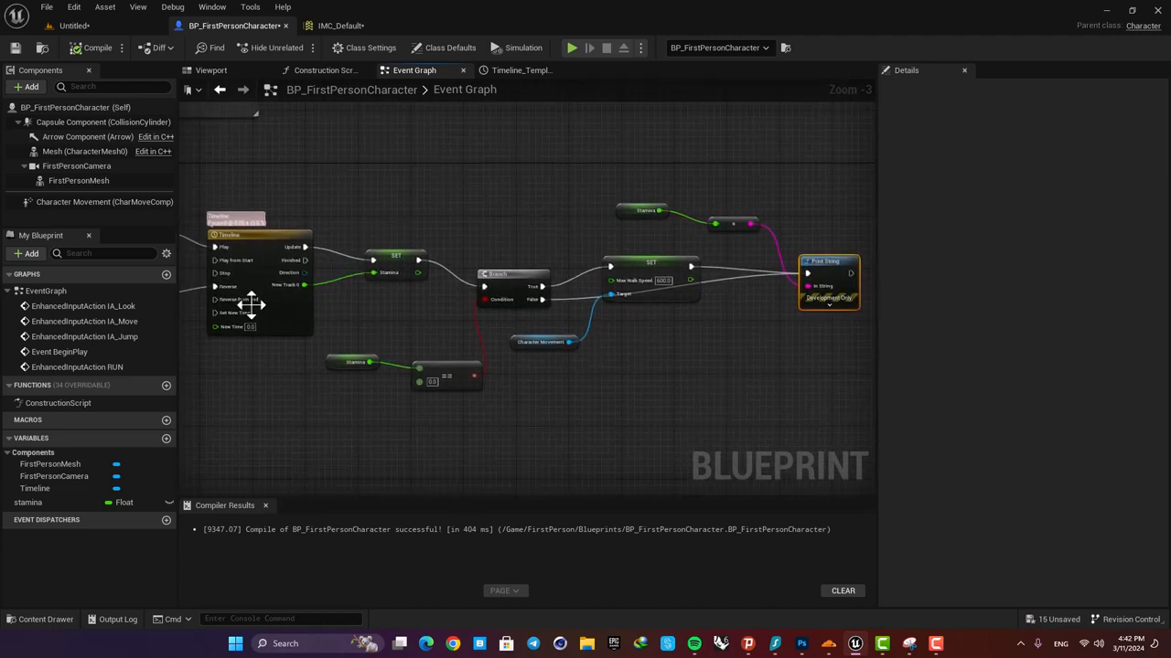
Step: Confirm the Stamina float still defaults to 100 before building the widget
click(28, 502)
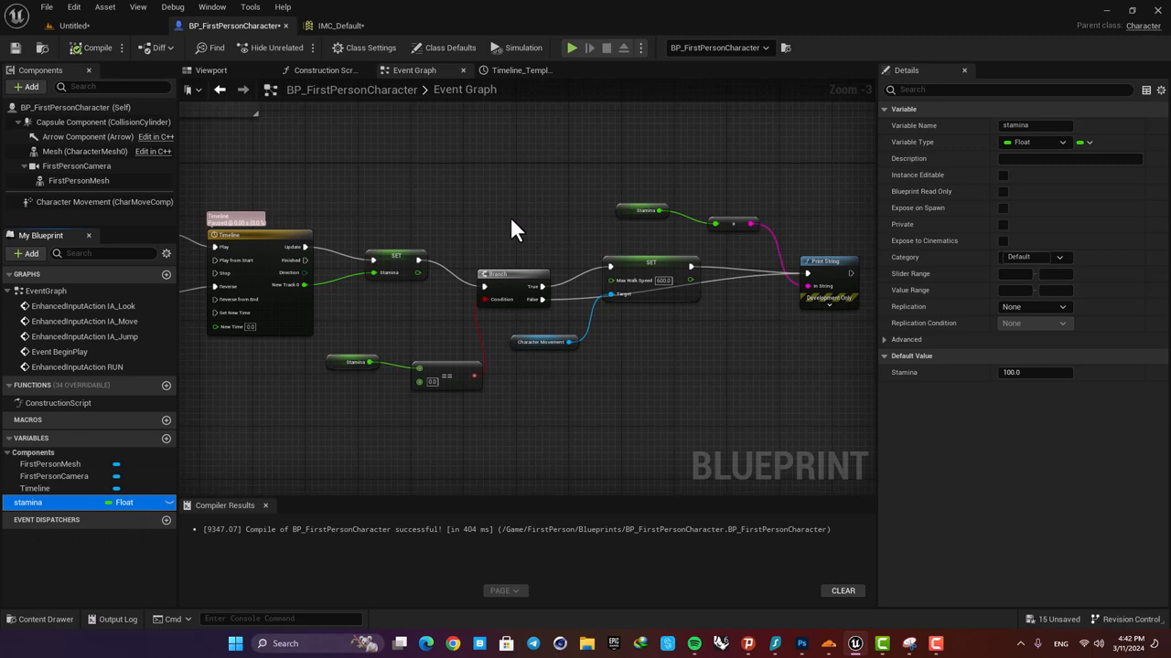
mouse_move(366, 446)
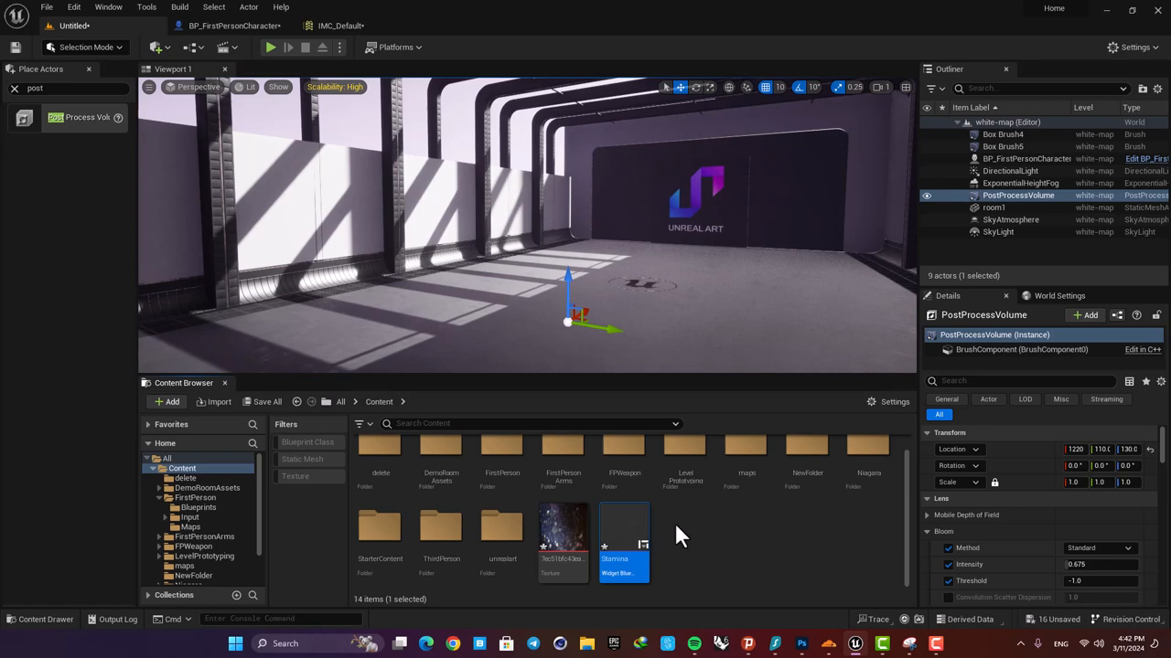
Step: Edit the Stamina widget and add a Canvas Panel as its root from the Palette
double_click(624, 539)
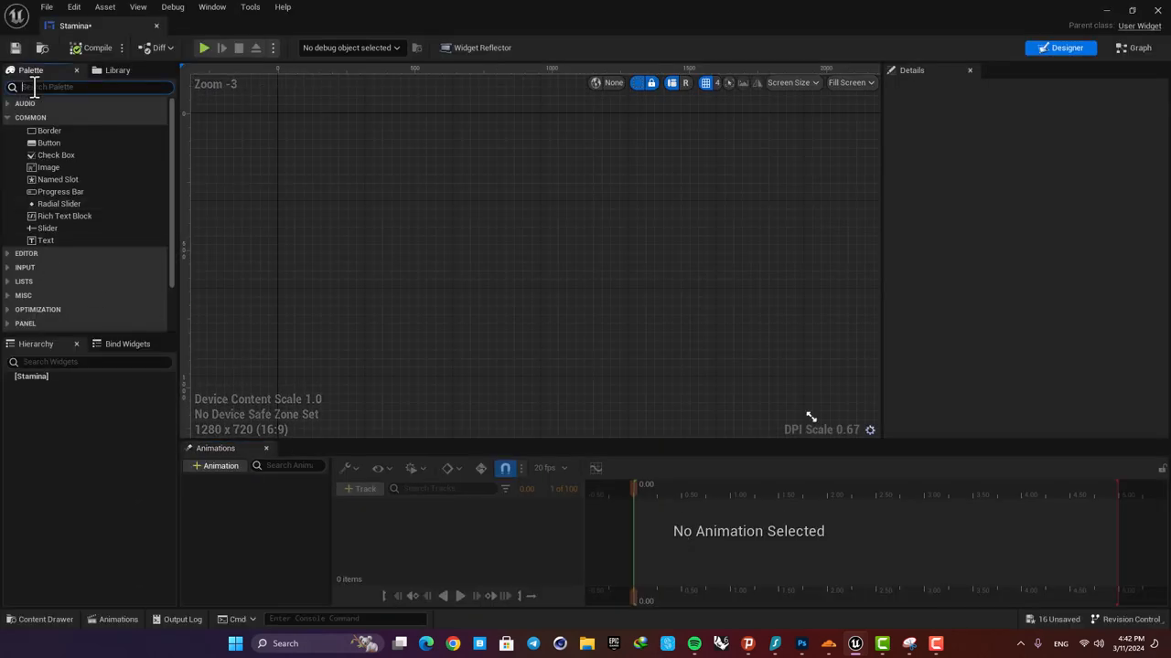
text(canvas)
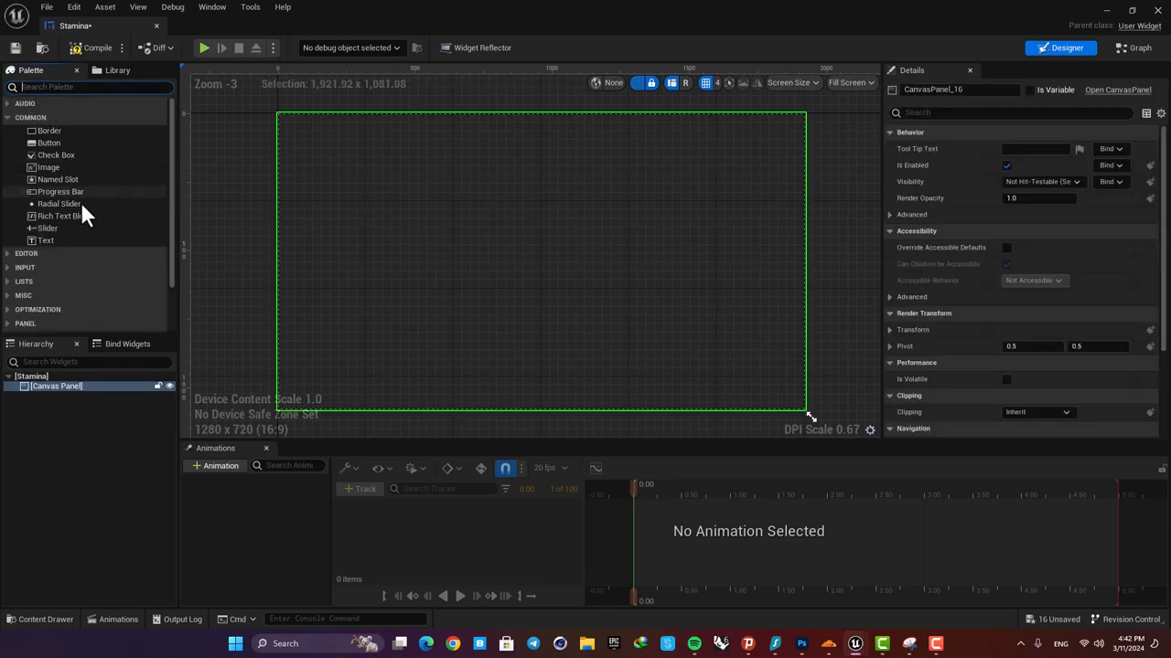
mouse_move(57, 201)
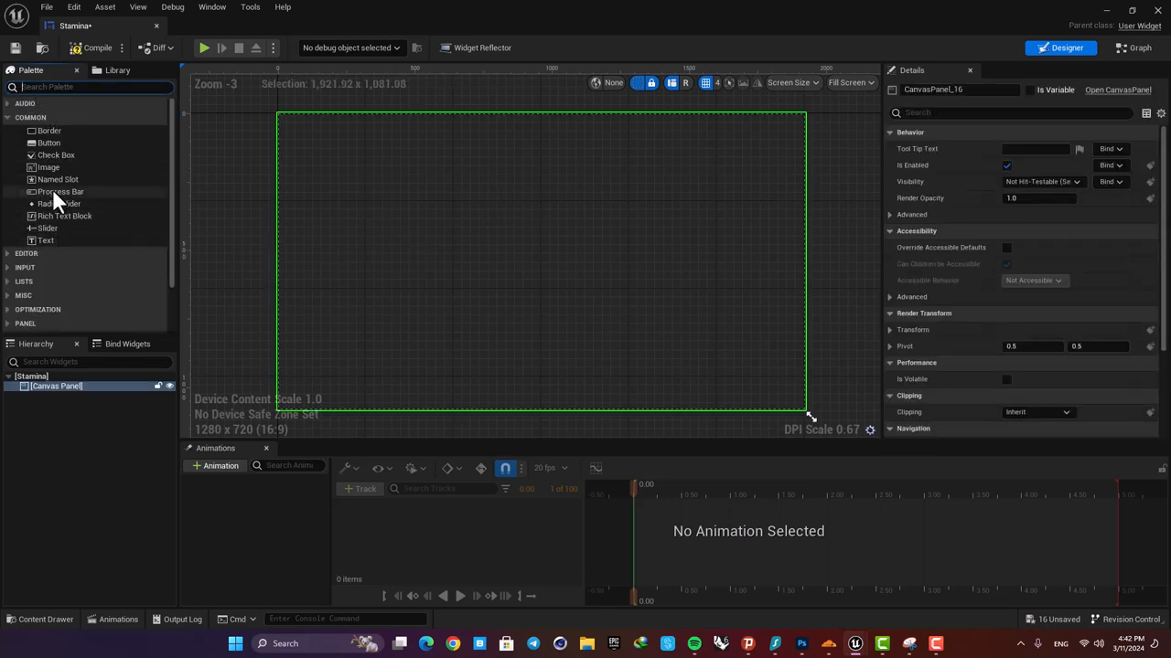
Step: Add a Progress Bar to the canvas, widen it and centre its alignment at 0.5/0.5
drag(60, 192, 530, 333)
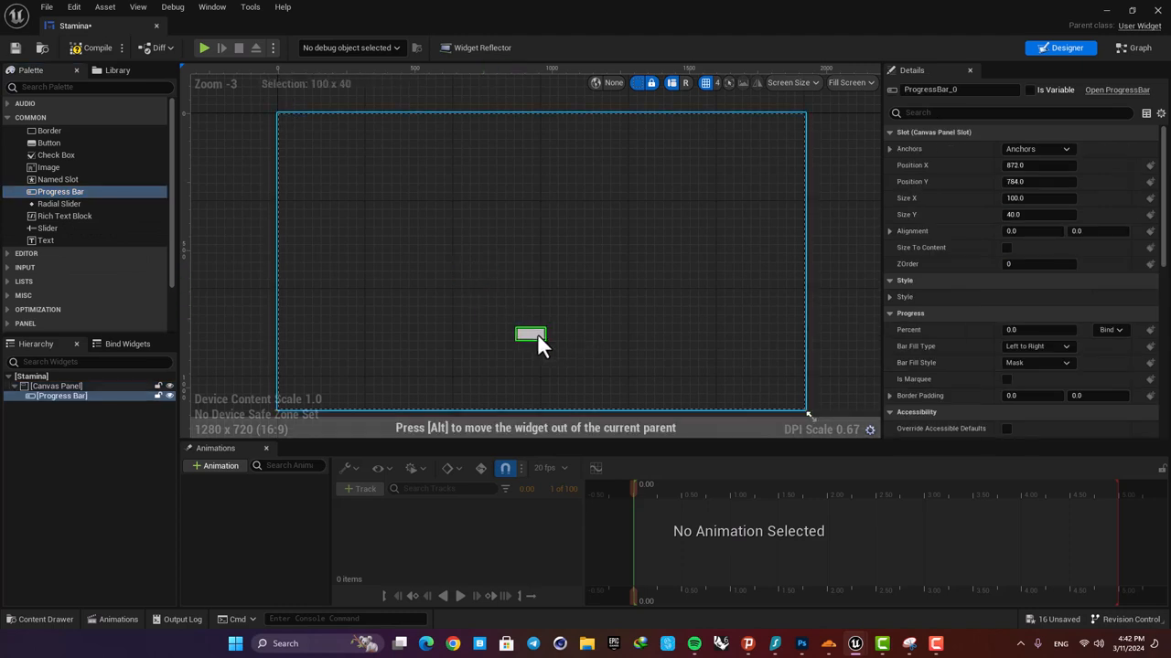
drag(531, 337, 698, 336)
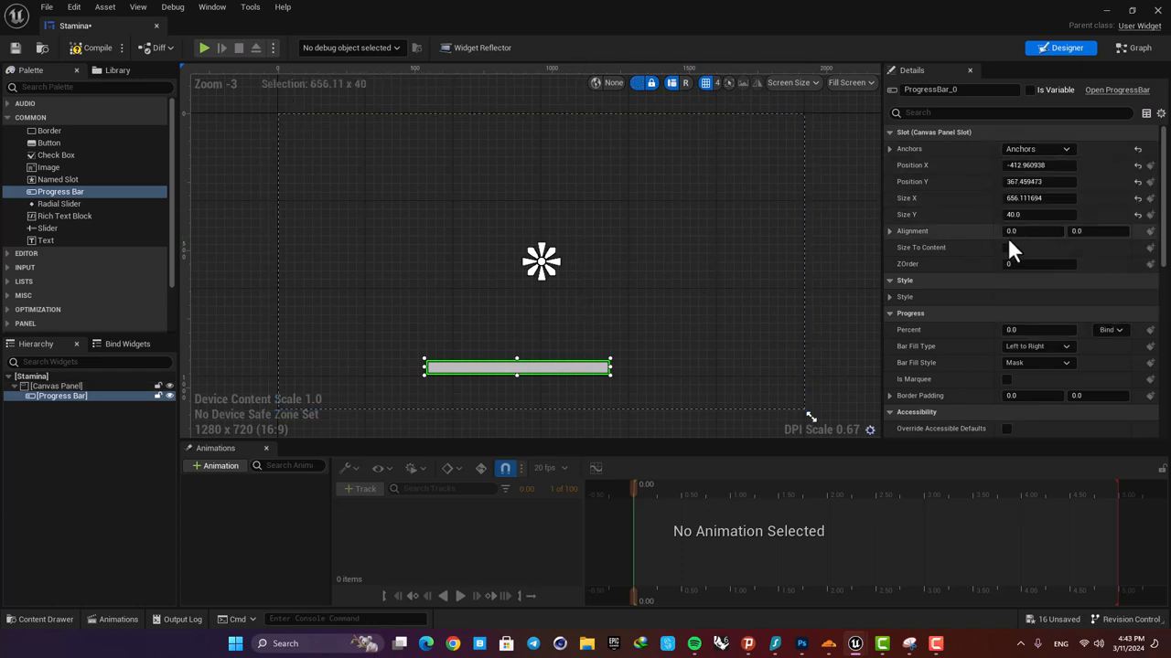
click(1039, 165)
text(0)
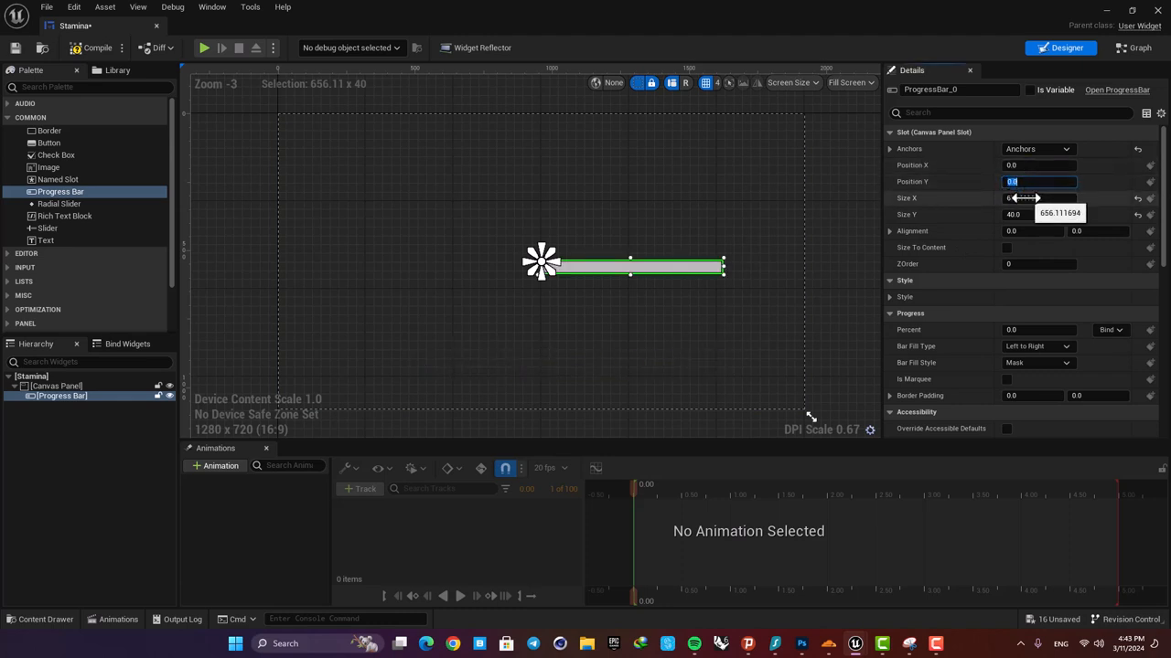
click(1039, 230)
text(0.5)
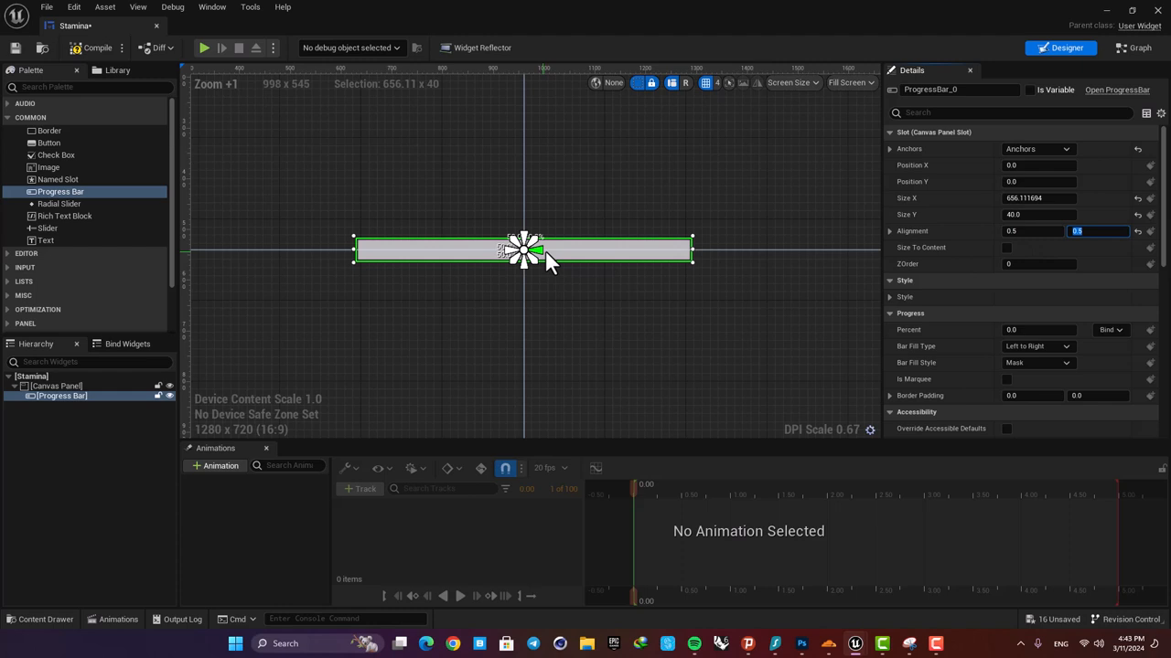
Step: Move the bar near the bottom of the canvas and set its Percent to 0
scroll(down, 3)
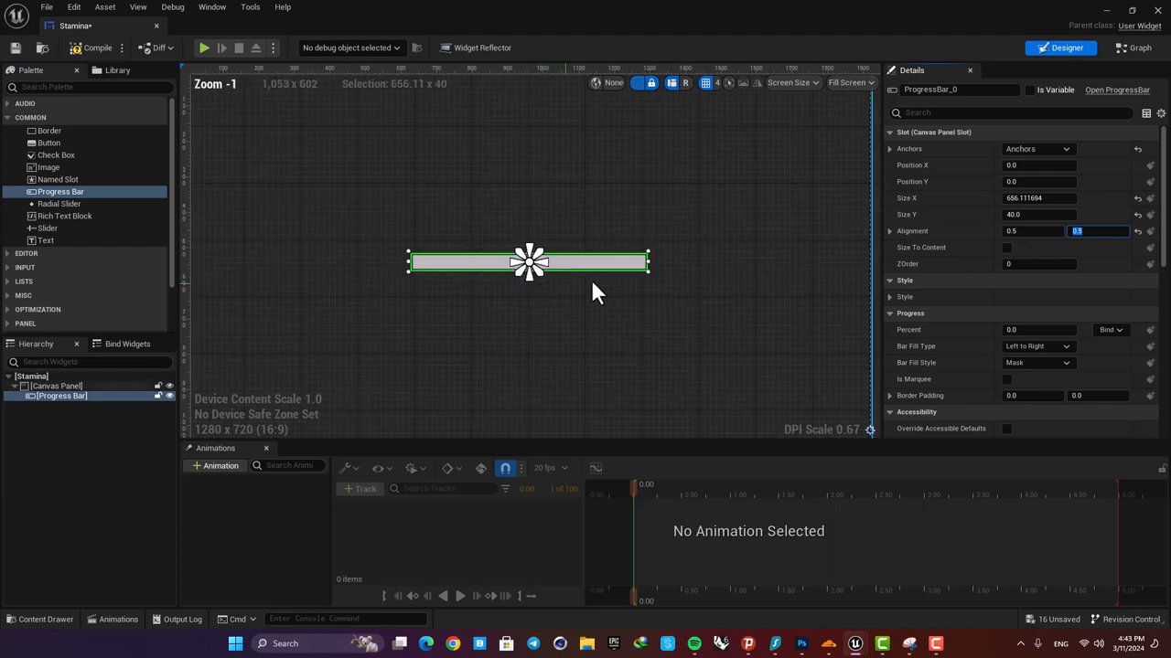
scroll(down, 3)
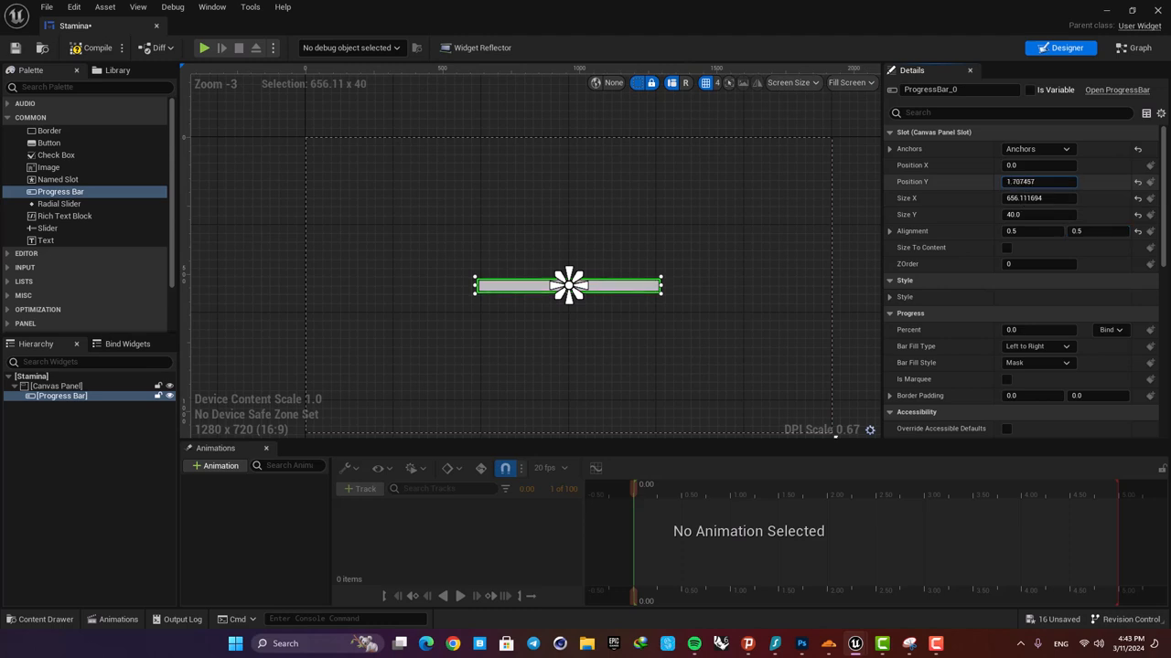
drag(567, 286, 567, 405)
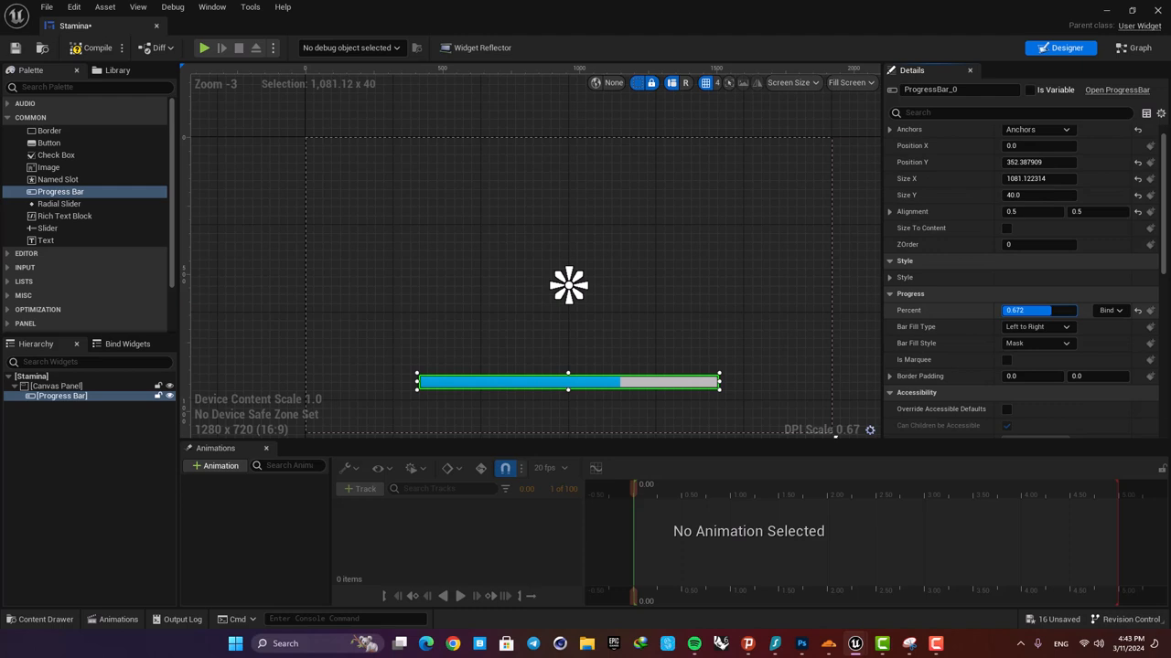
drag(1033, 311, 1016, 311)
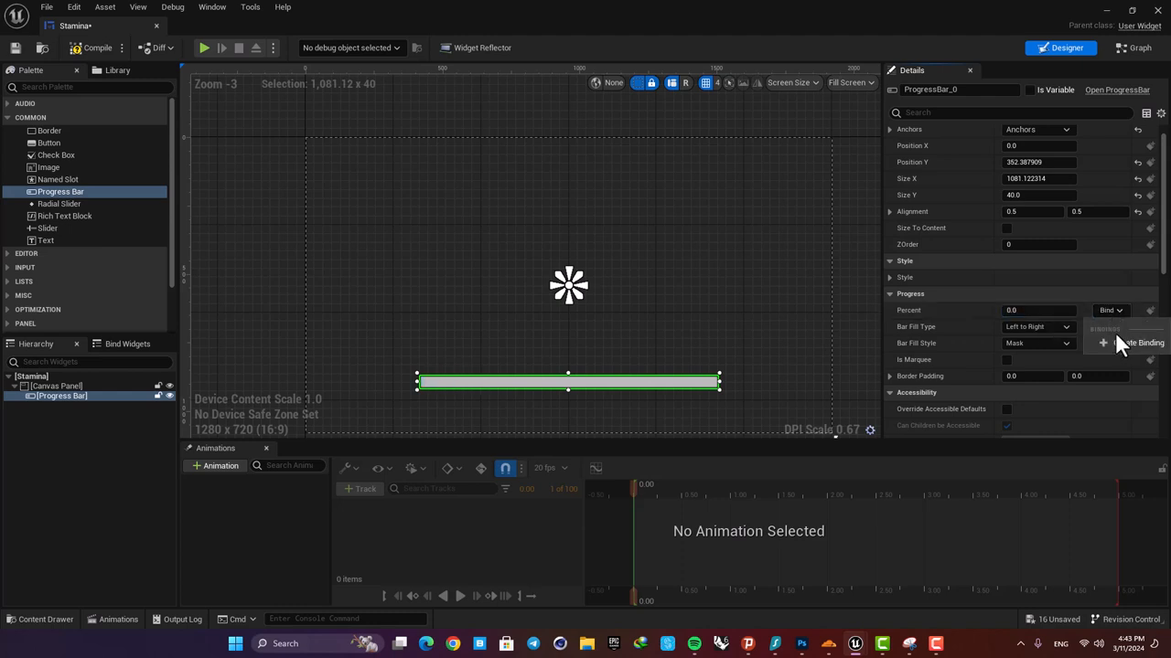
Step: Bind Percent to a function casting Get Player Character to BP_FirstPersonCharacter
click(1138, 342)
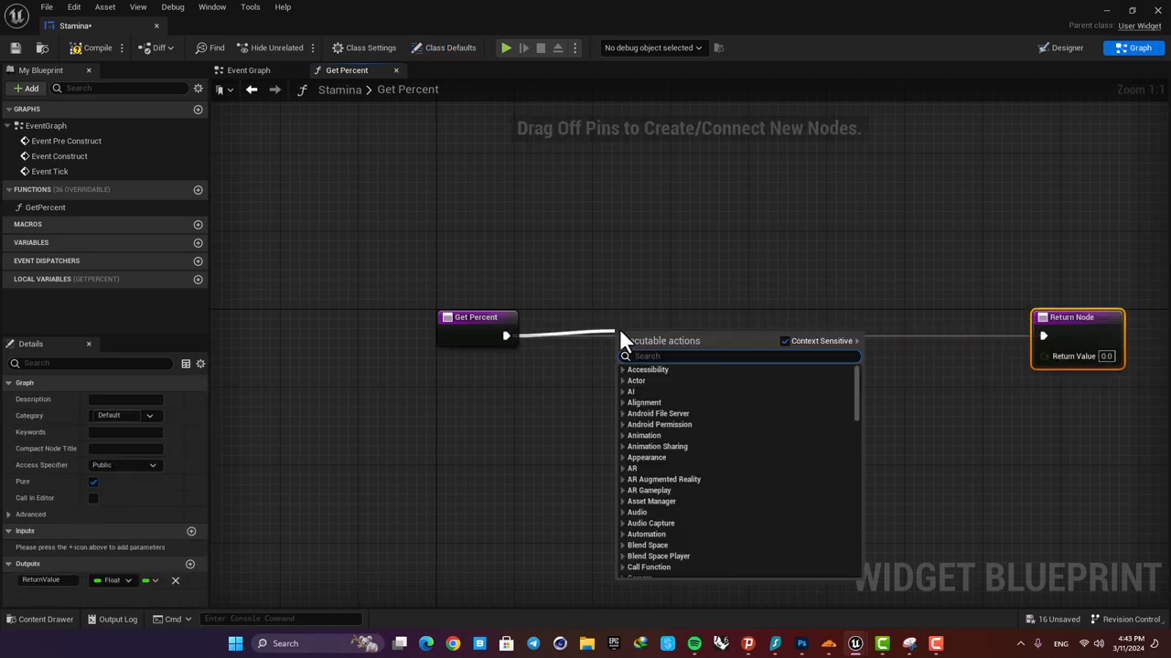
text(cast to fir)
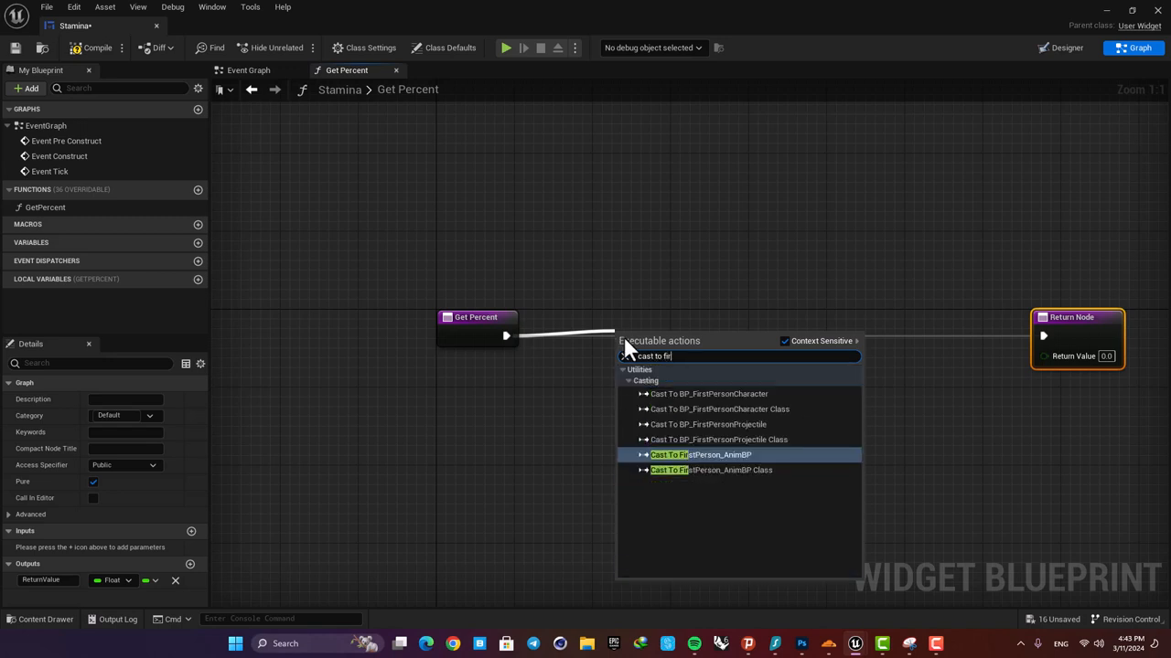
click(710, 393)
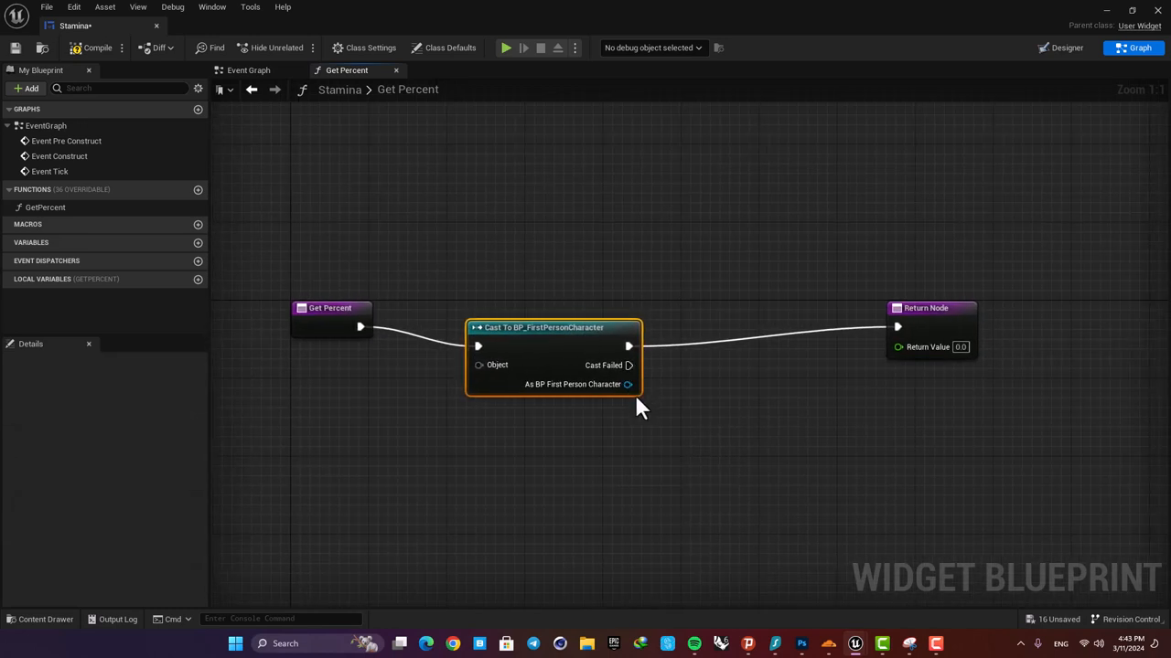
drag(628, 384, 728, 430)
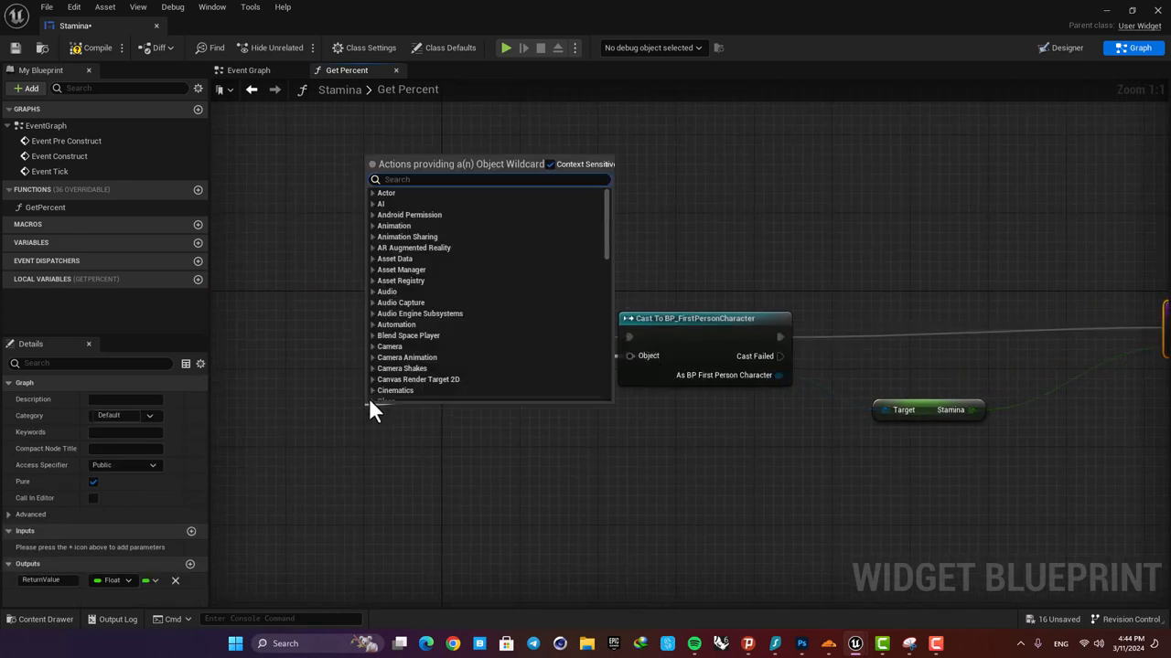
text(get pla)
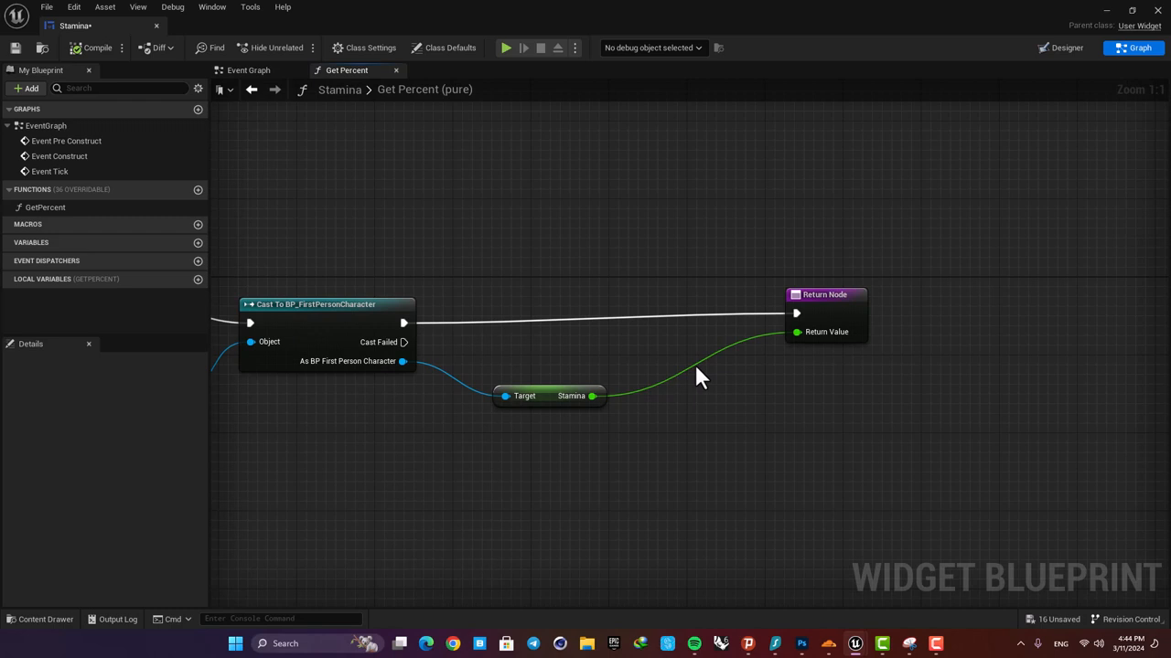
mouse_move(679, 373)
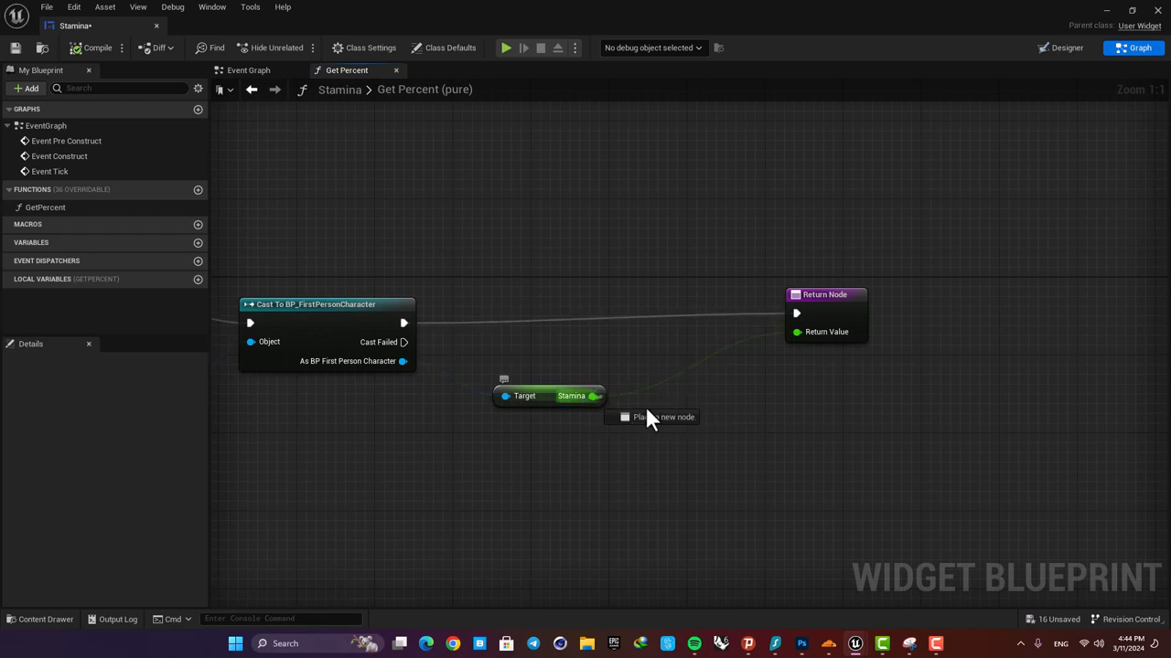
Step: Return the character's Stamina divided by 100.0 as the percent value
text(d)
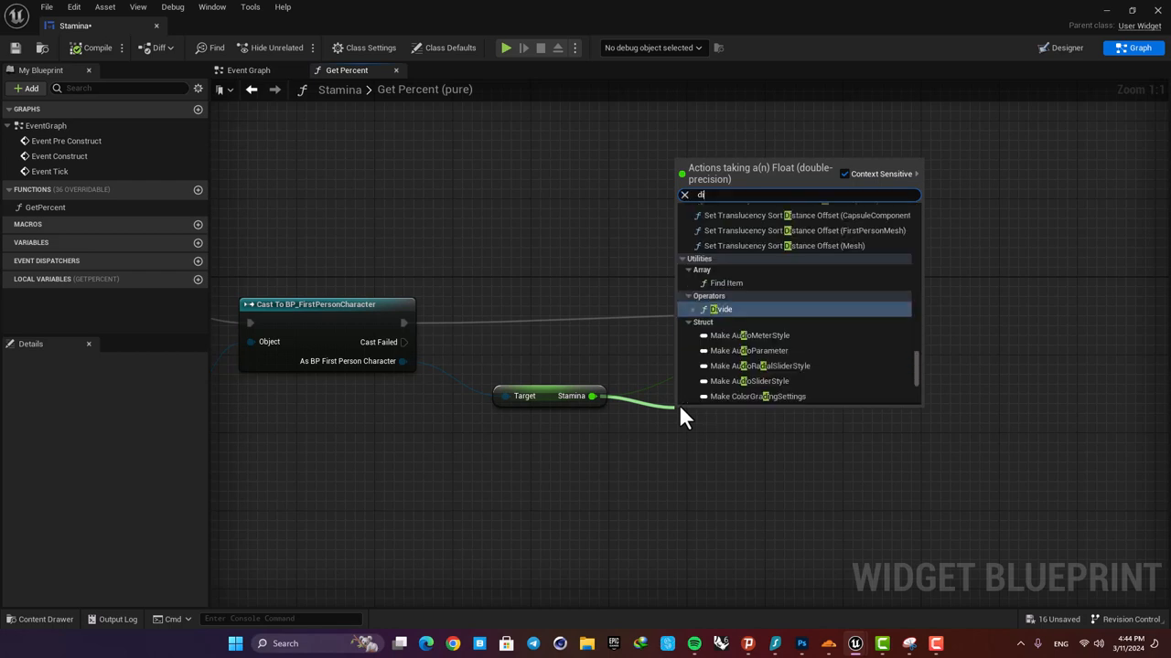
click(723, 309)
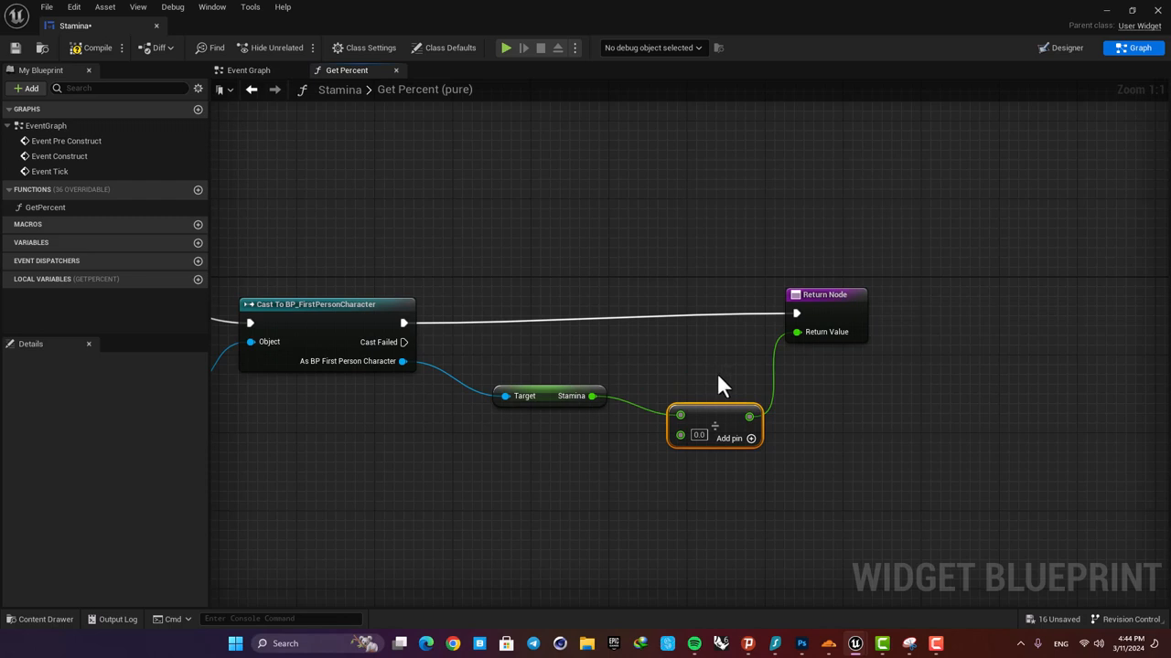
mouse_move(545, 369)
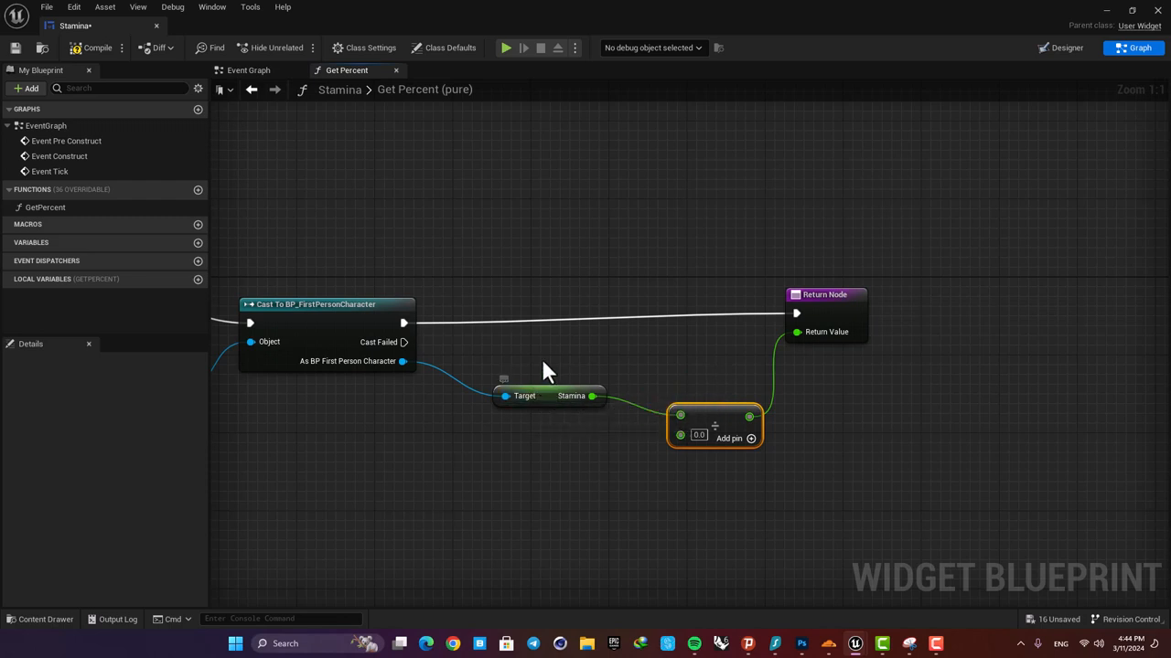
mouse_move(735, 428)
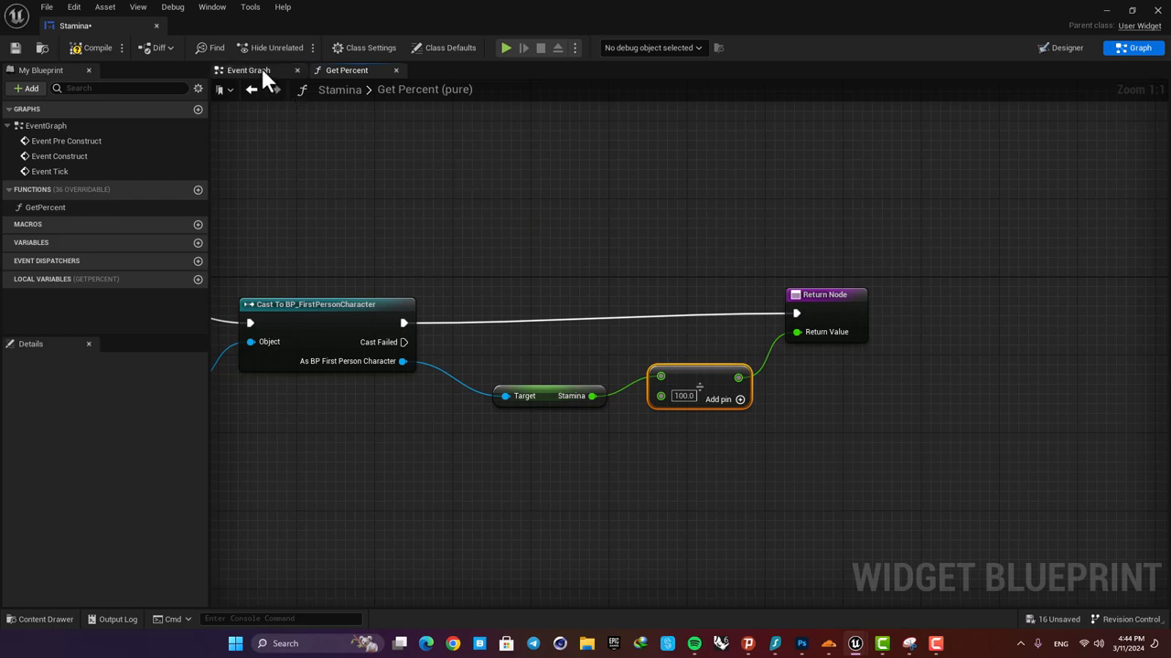
Step: Verify Percent is bound to GetPercent, then return to BP_FirstPersonCharacter's Event Graph
click(1066, 48)
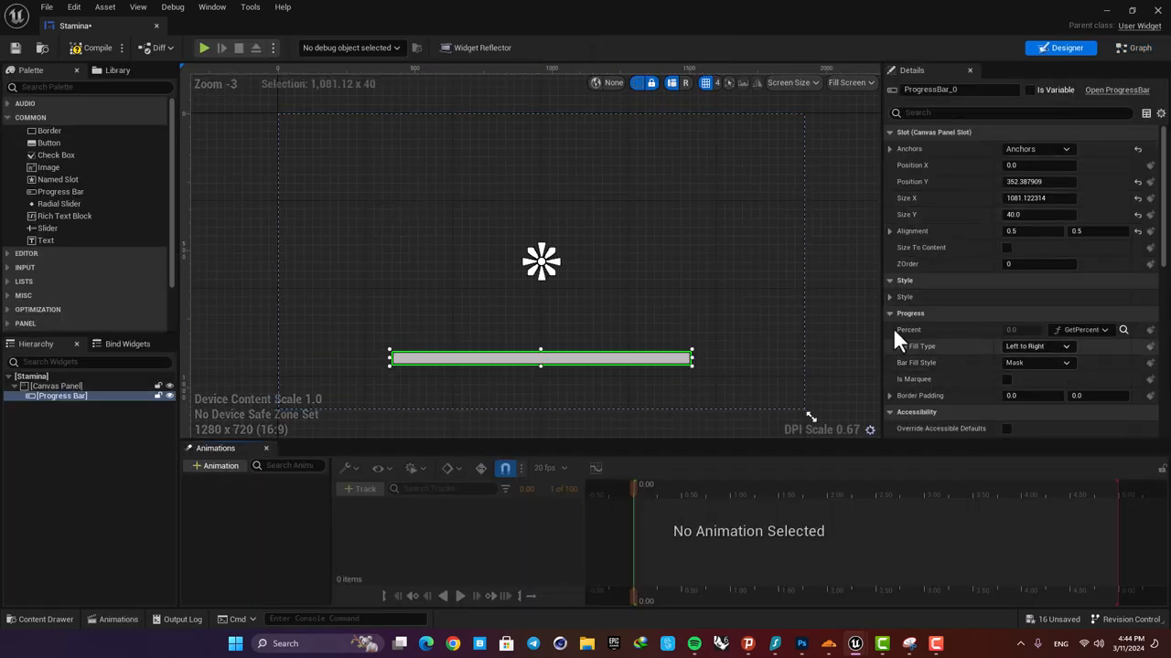
mouse_move(92, 47)
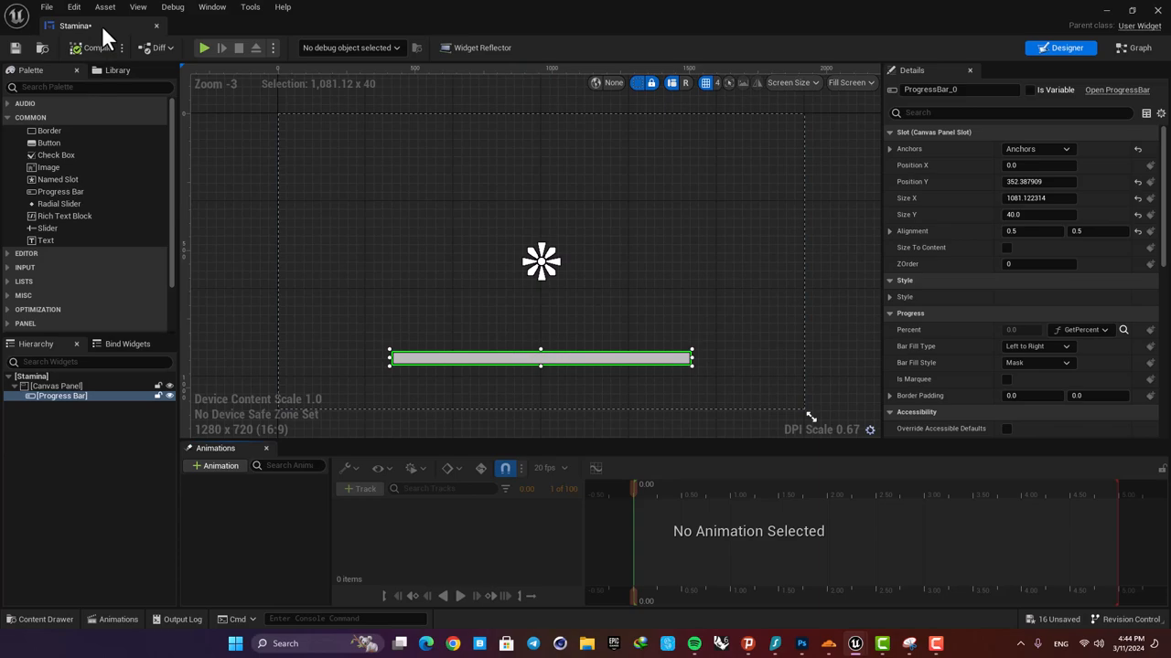
click(235, 25)
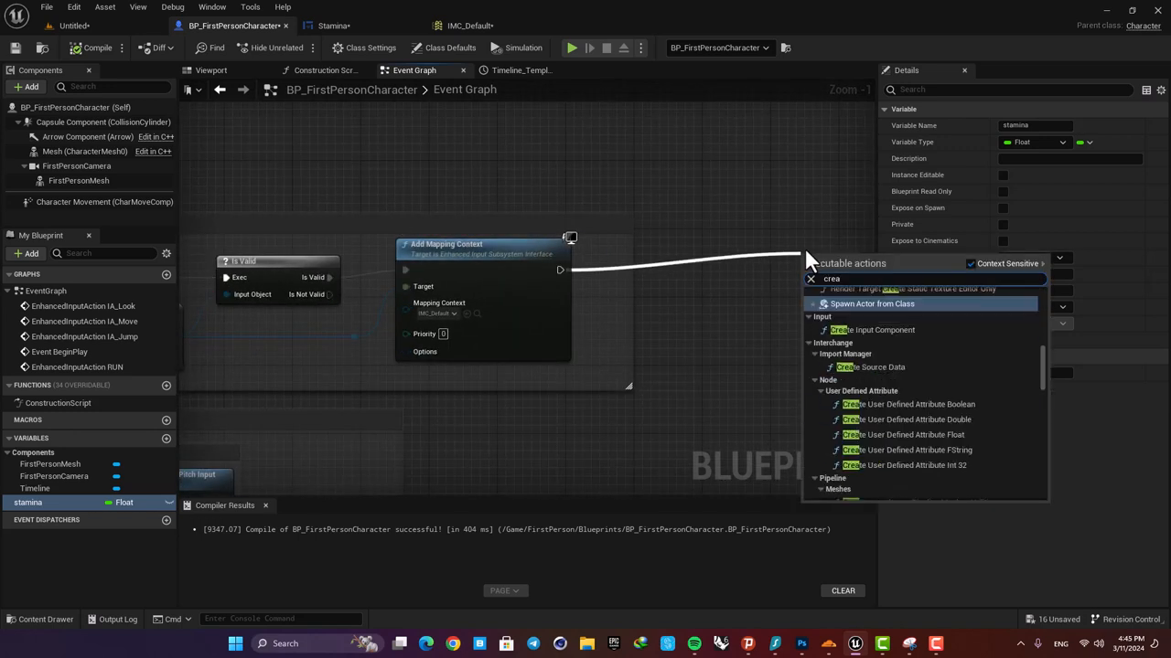
Step: After Add Mapping Context, create the Stamina widget and add it to the viewport
text(create wid)
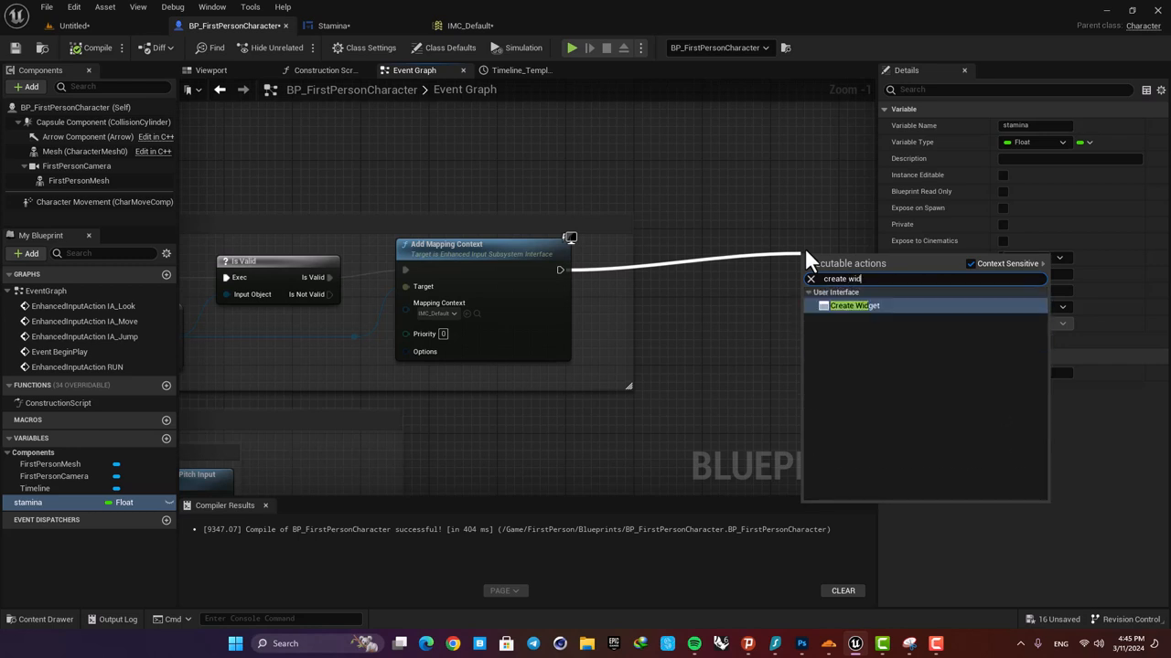
click(855, 305)
text(add to vi)
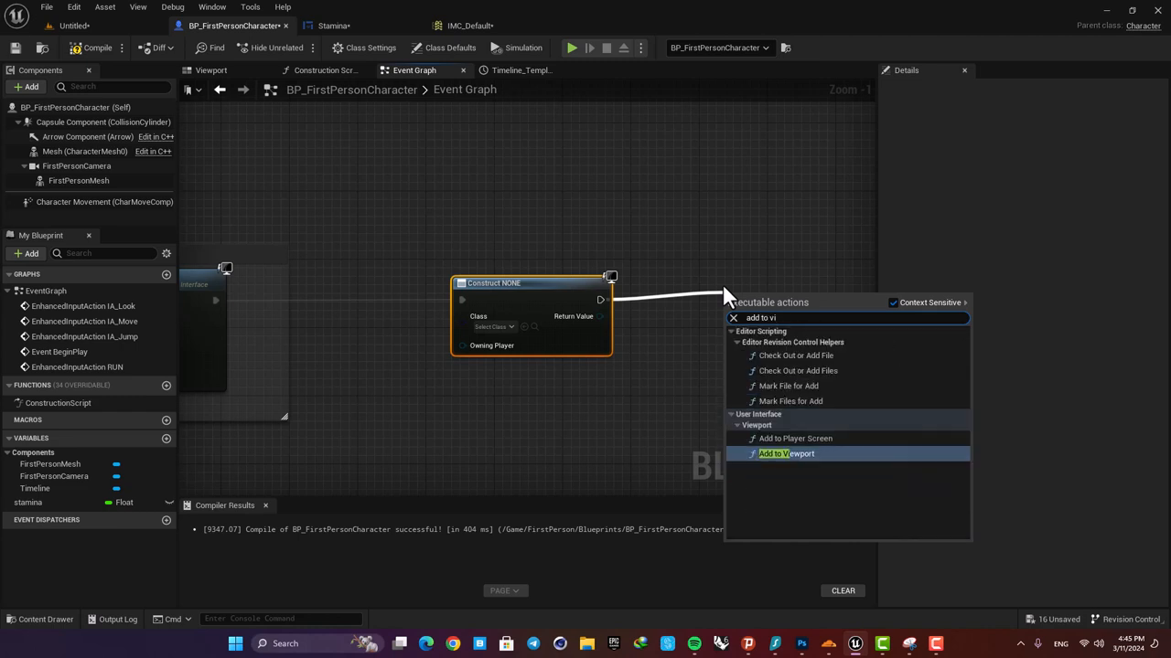
click(787, 453)
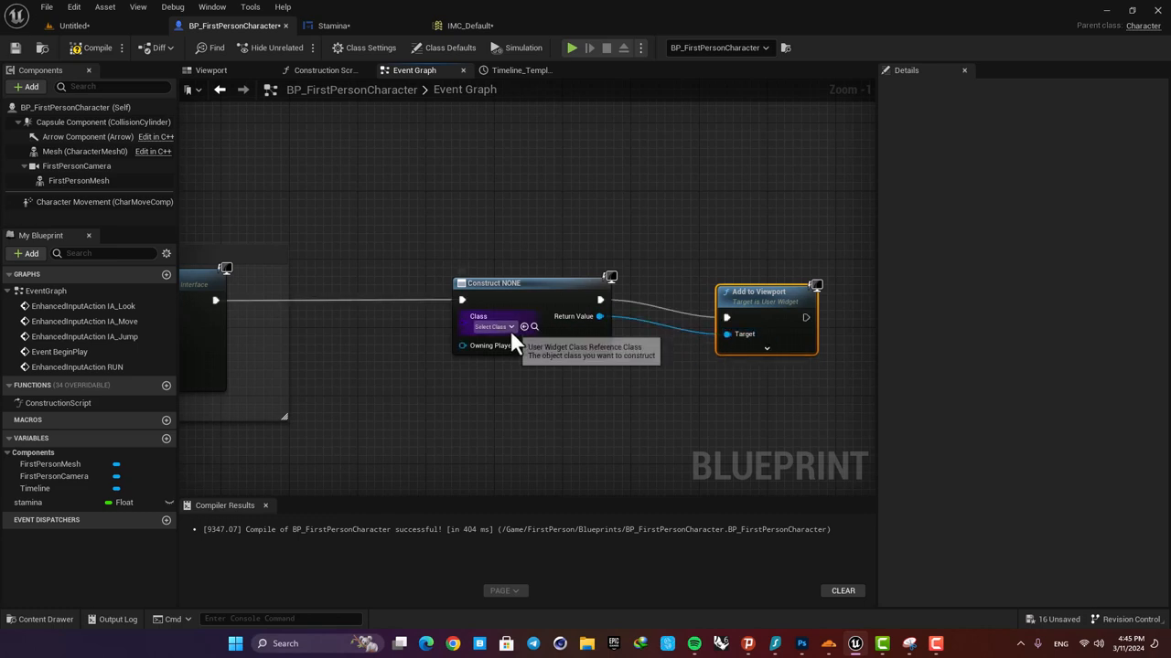
click(494, 326)
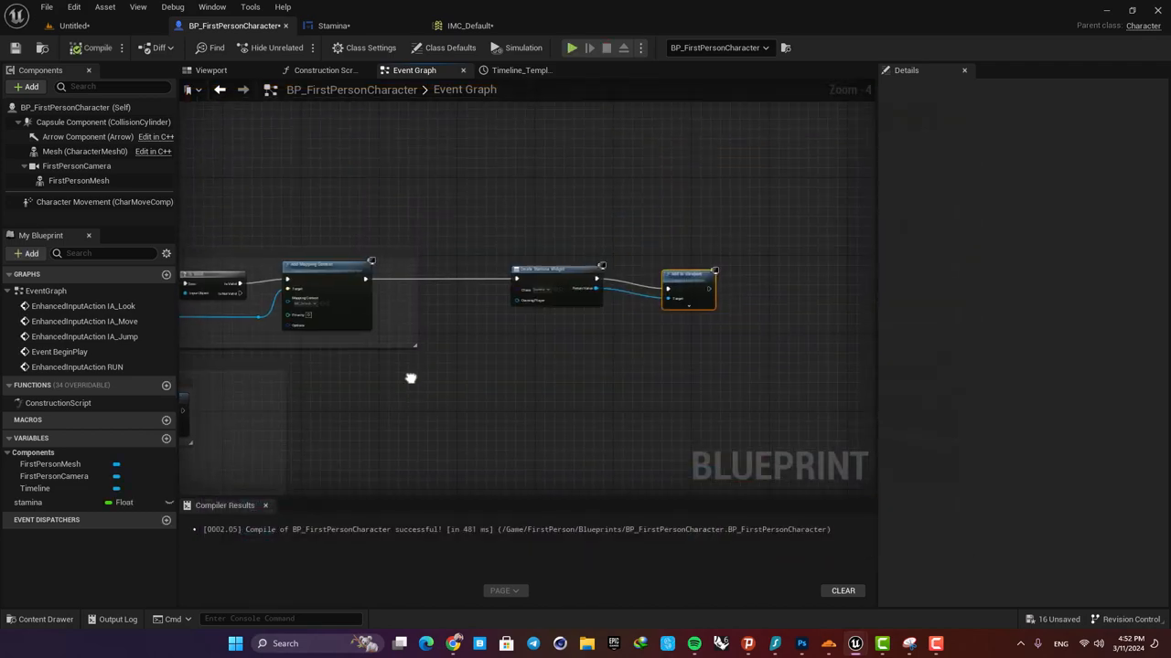
scroll(down, 3)
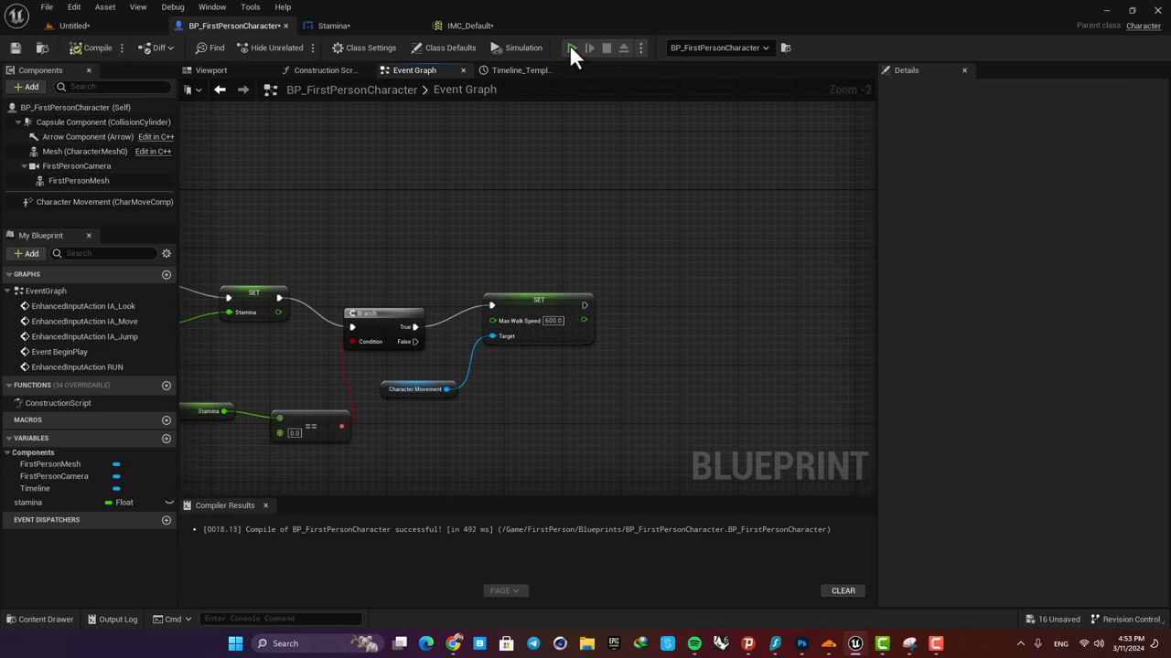
click(571, 47)
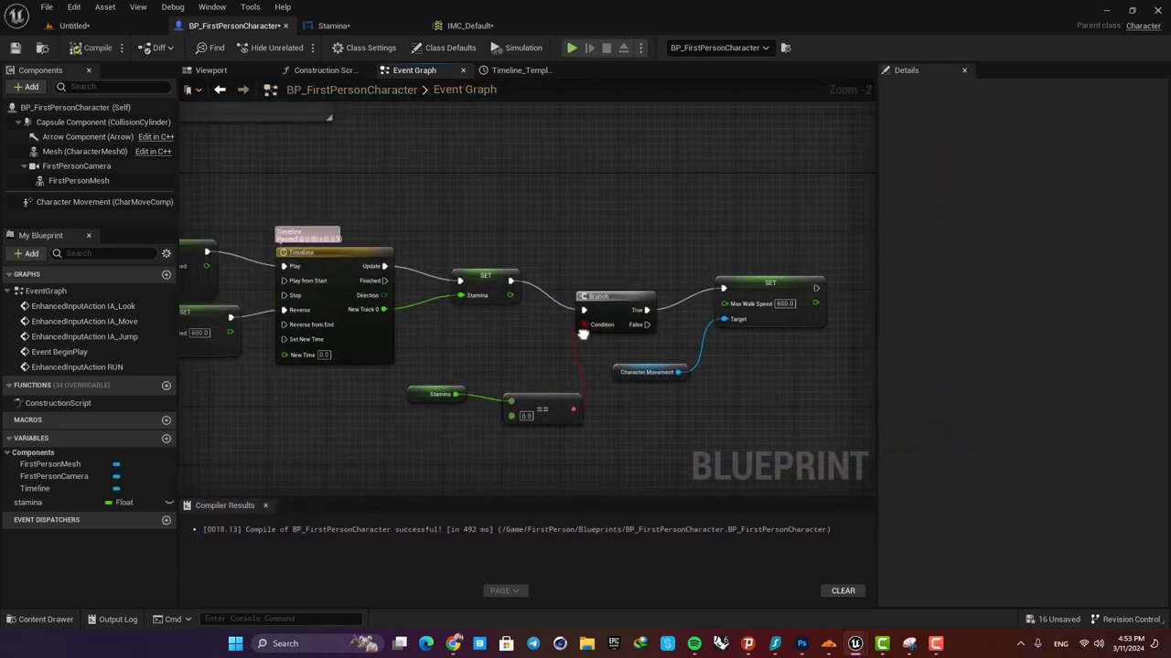
scroll(down, 3)
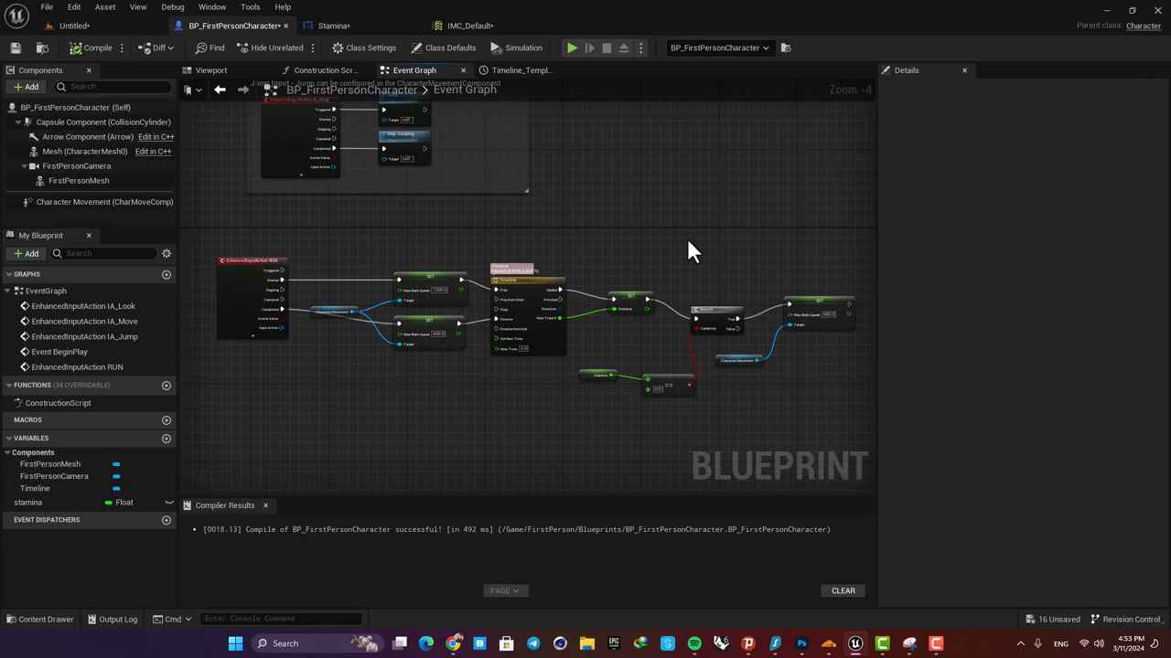
mouse_move(649, 242)
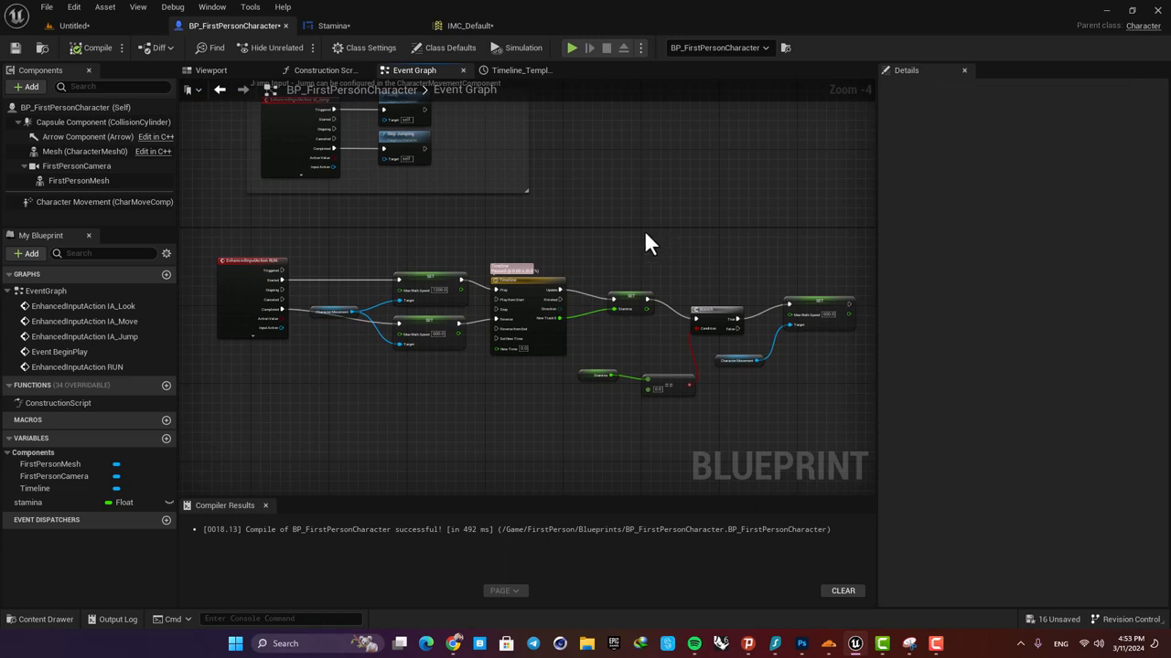
mouse_move(649, 252)
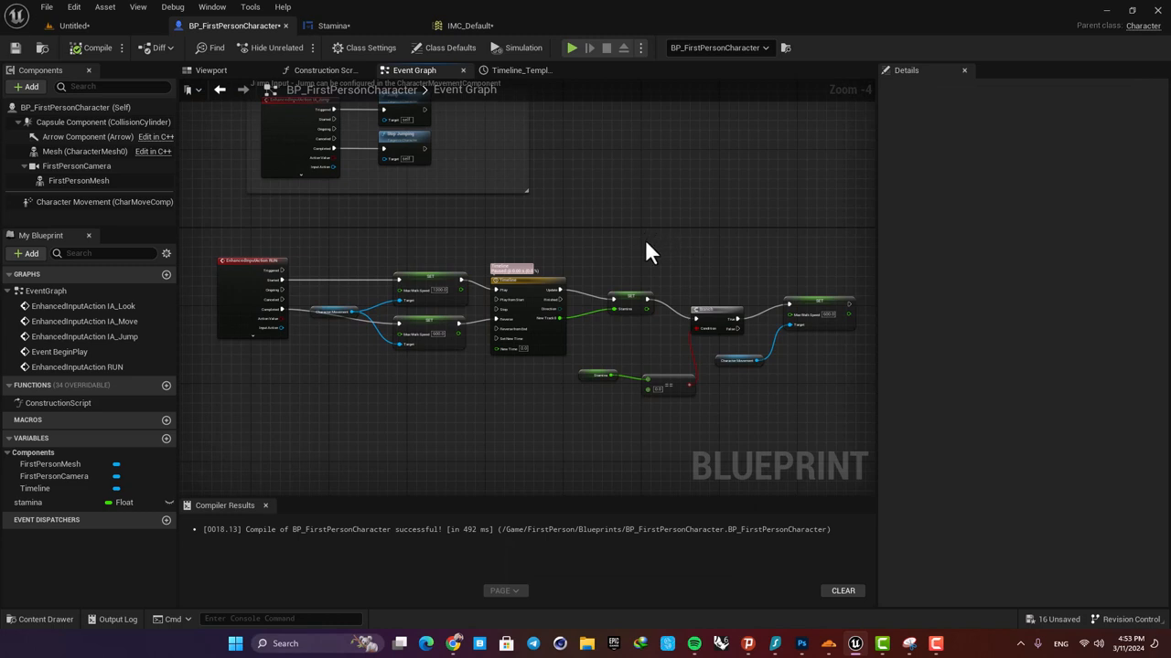